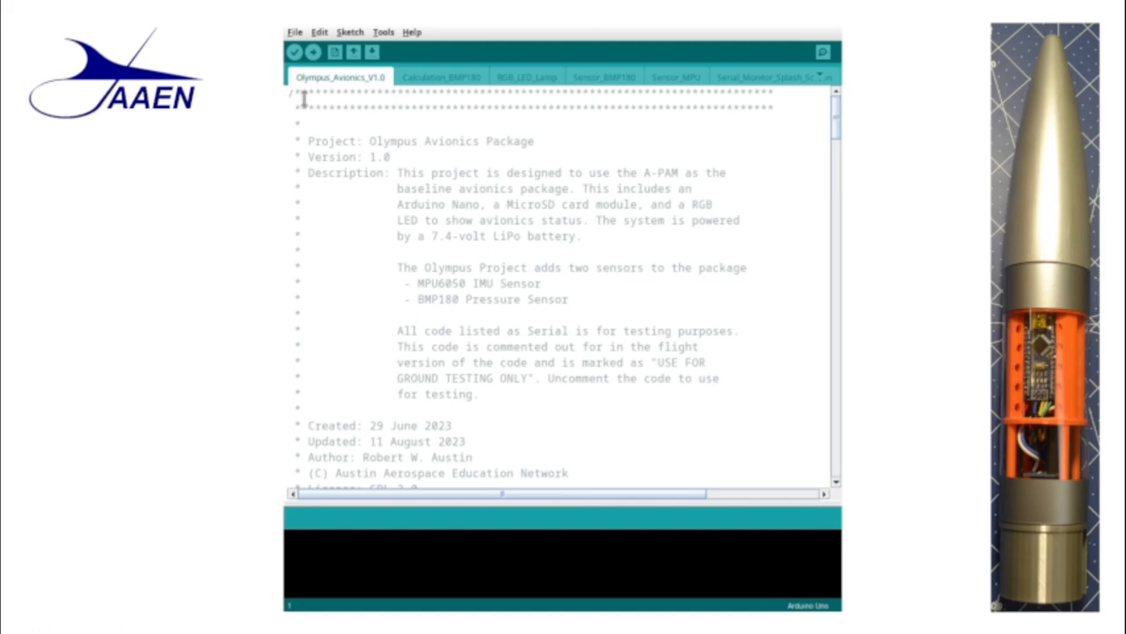
{"action": "mouse_move", "coordinate": [732, 133]}
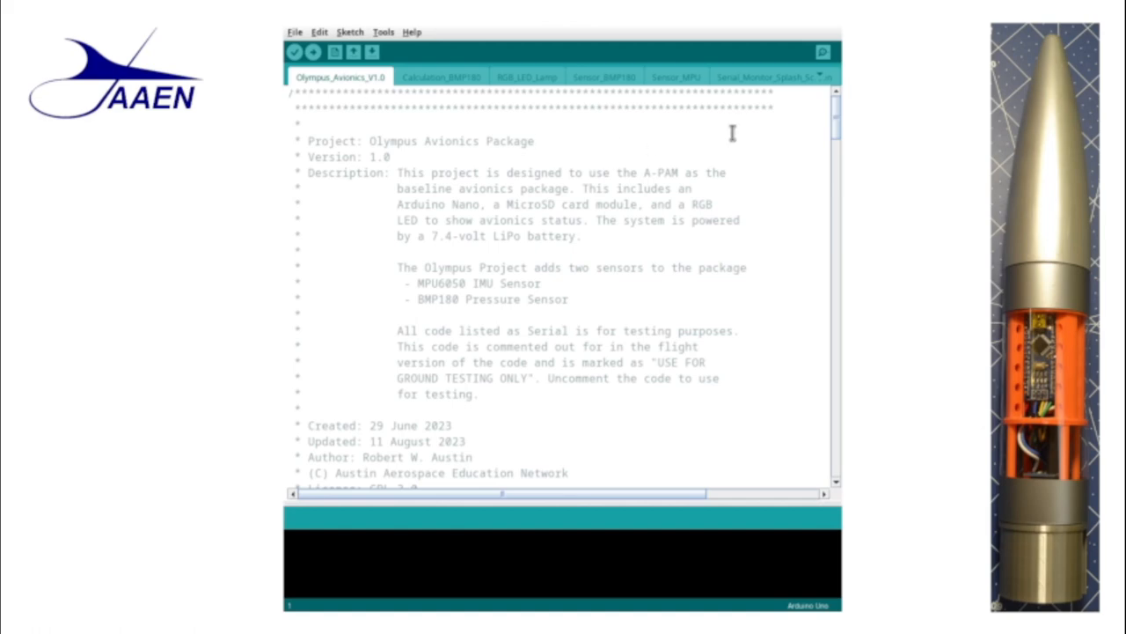
{"action": "mouse_move", "coordinate": [753, 146]}
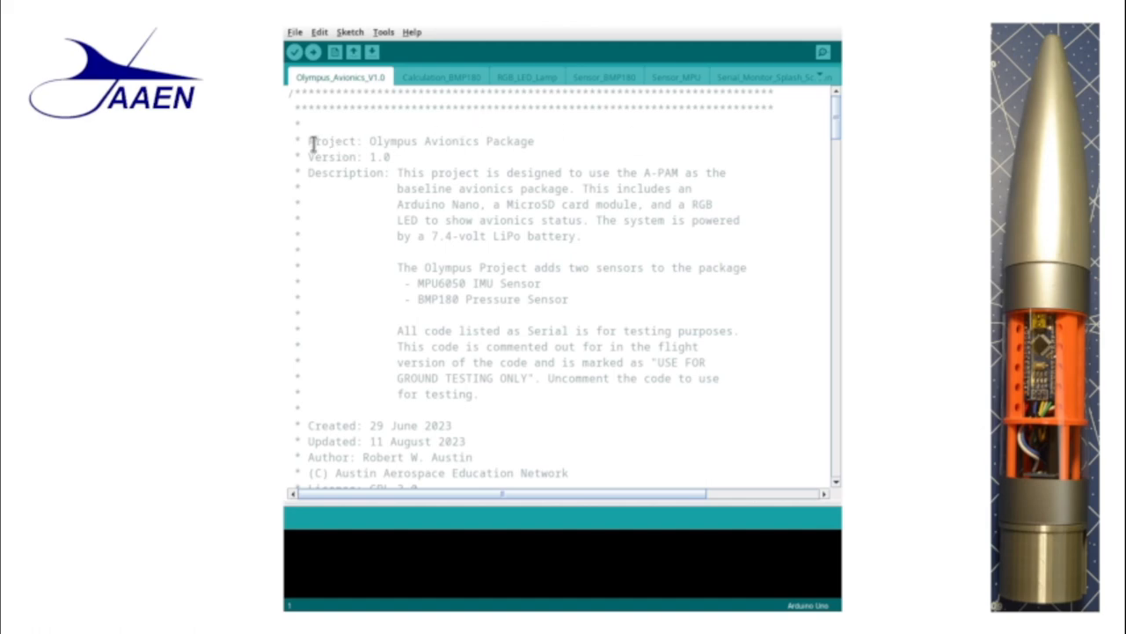
Step: Read the header's description paragraph and sensor list, highlighting them for emphasis
{"action": "left_click_drag", "start_coordinate": [313, 141], "coordinate": [536, 141]}
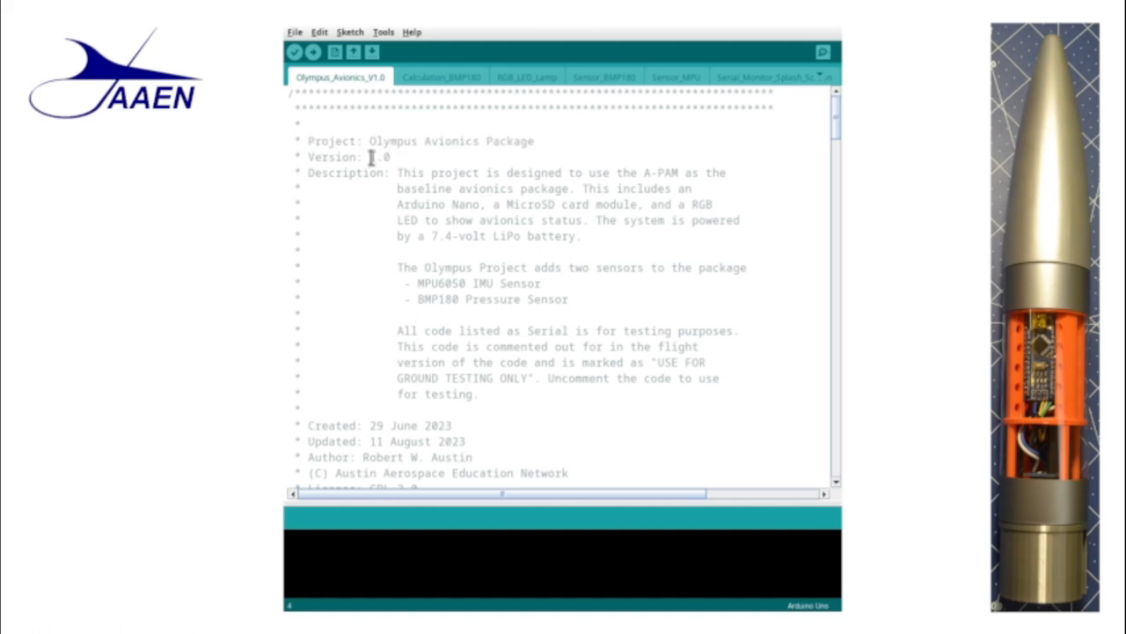
{"action": "double_click", "coordinate": [378, 157]}
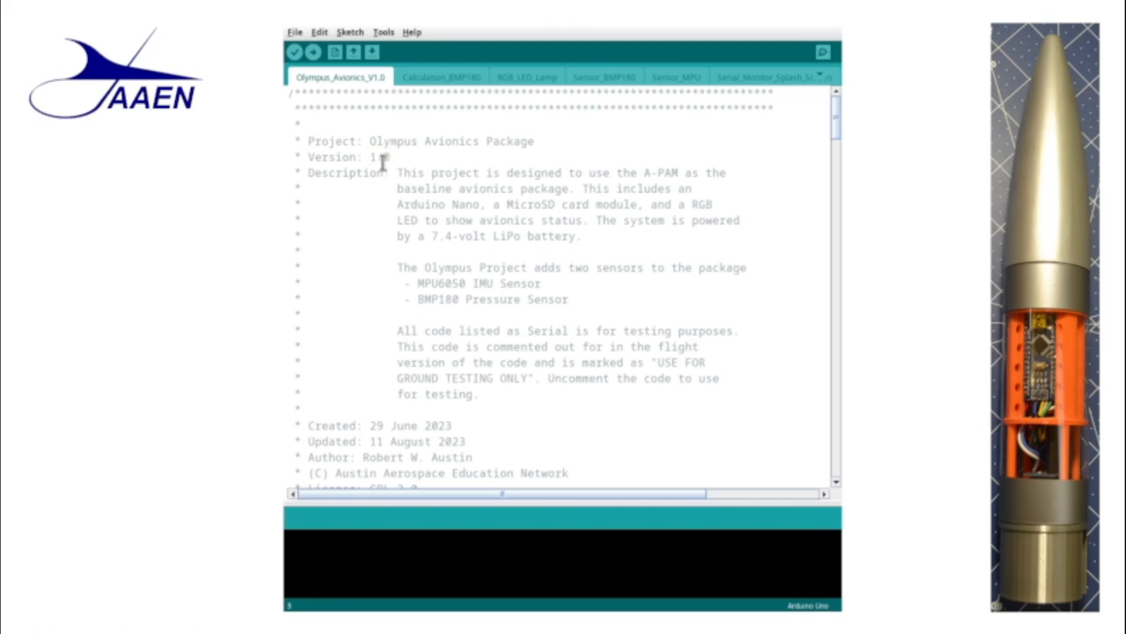
{"action": "mouse_move", "coordinate": [636, 192]}
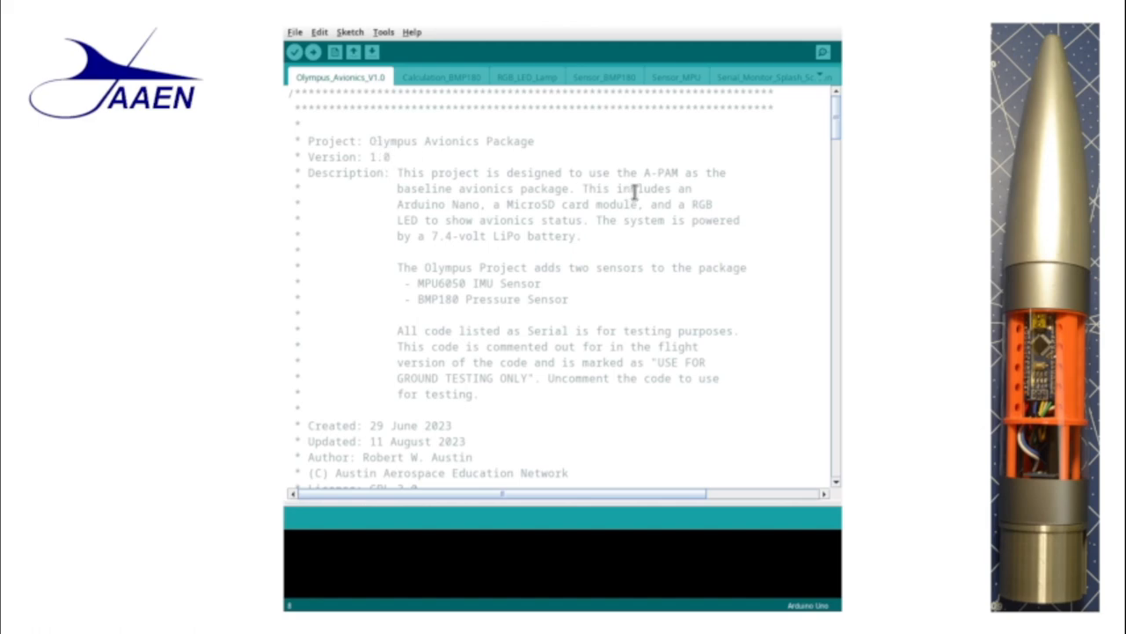
{"action": "scroll", "scroll_direction": "down", "scroll_amount": 3}
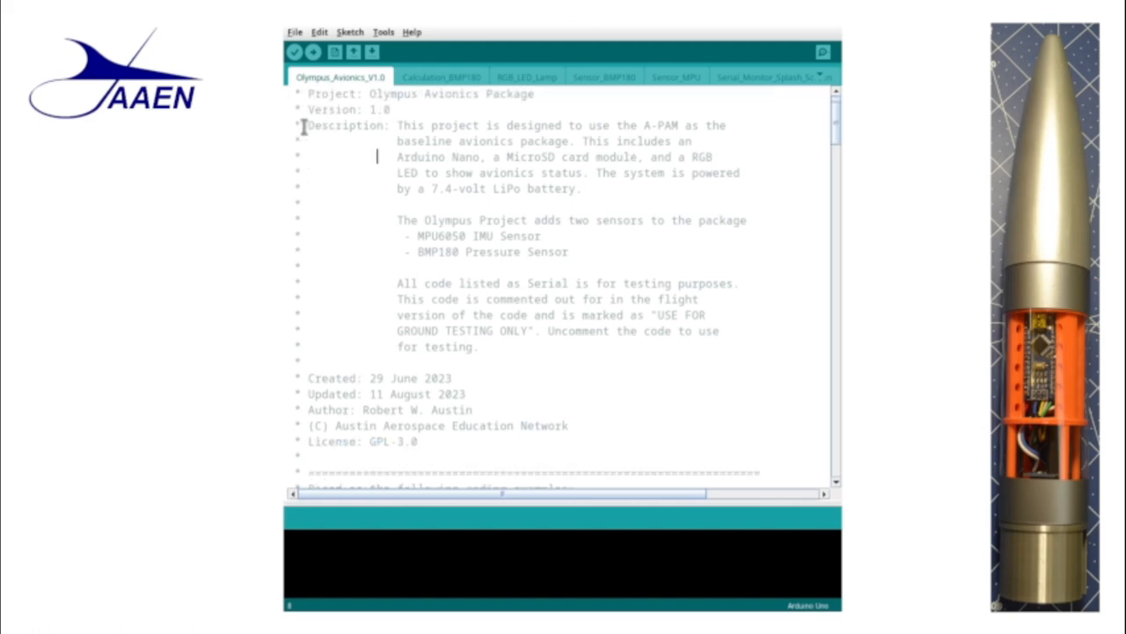
{"action": "left_click_drag", "start_coordinate": [308, 125], "coordinate": [616, 220]}
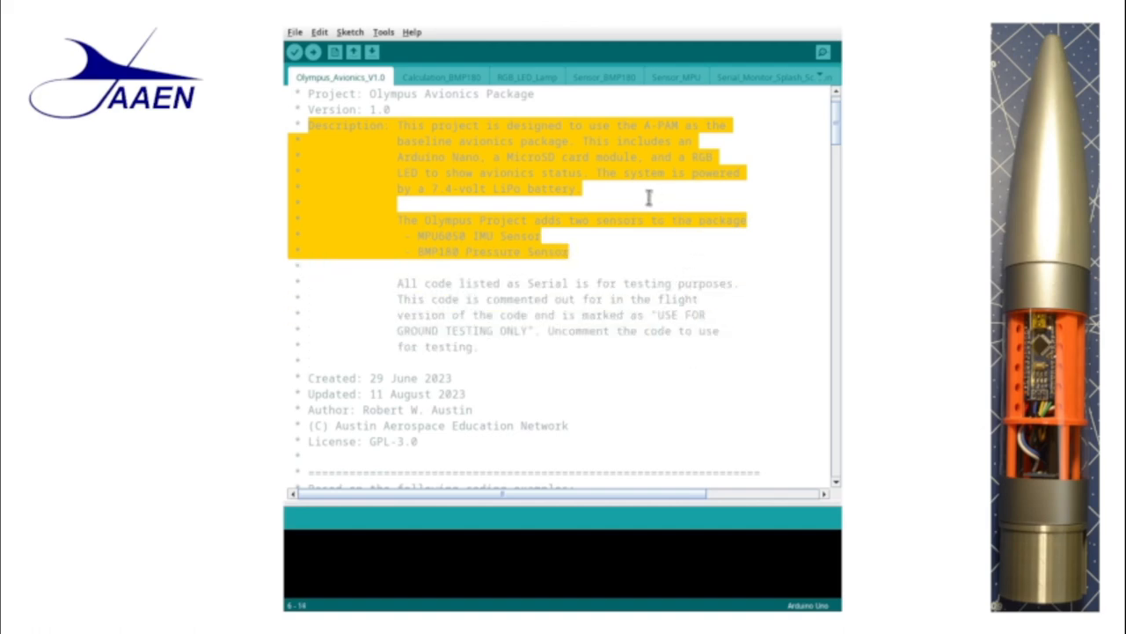
{"action": "left_click", "coordinate": [428, 125]}
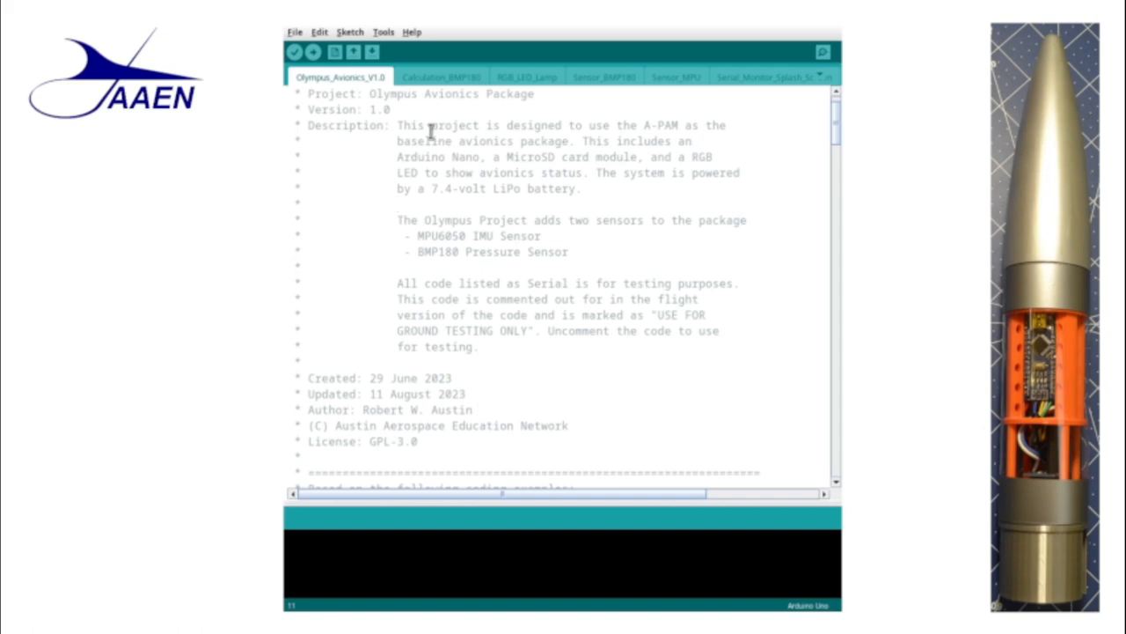
{"action": "left_click", "coordinate": [398, 204]}
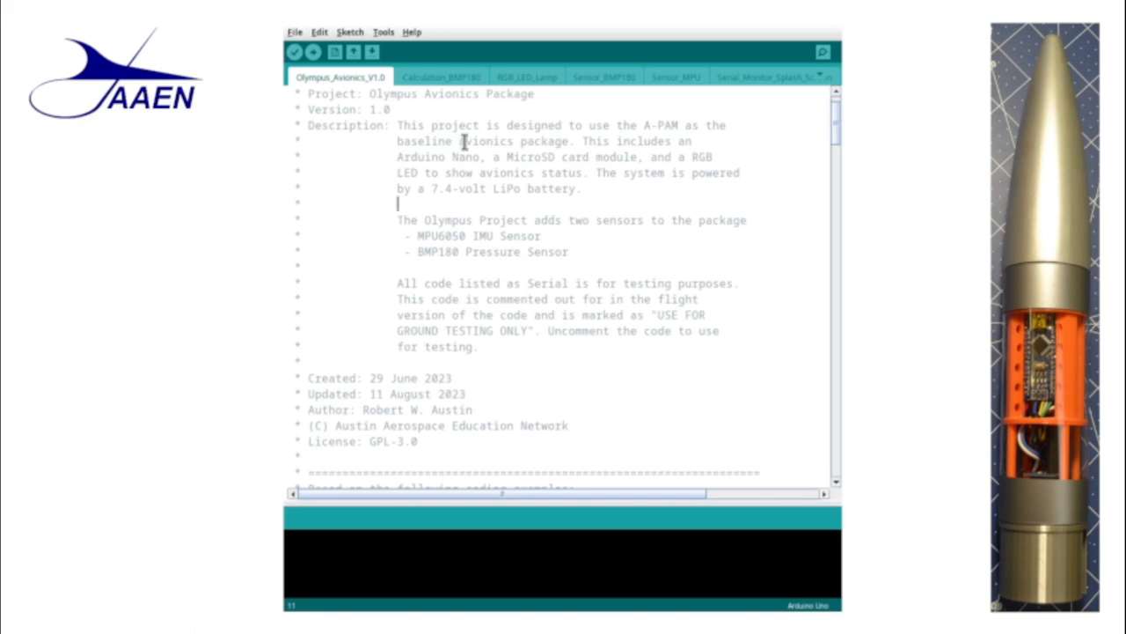
{"action": "mouse_move", "coordinate": [501, 157]}
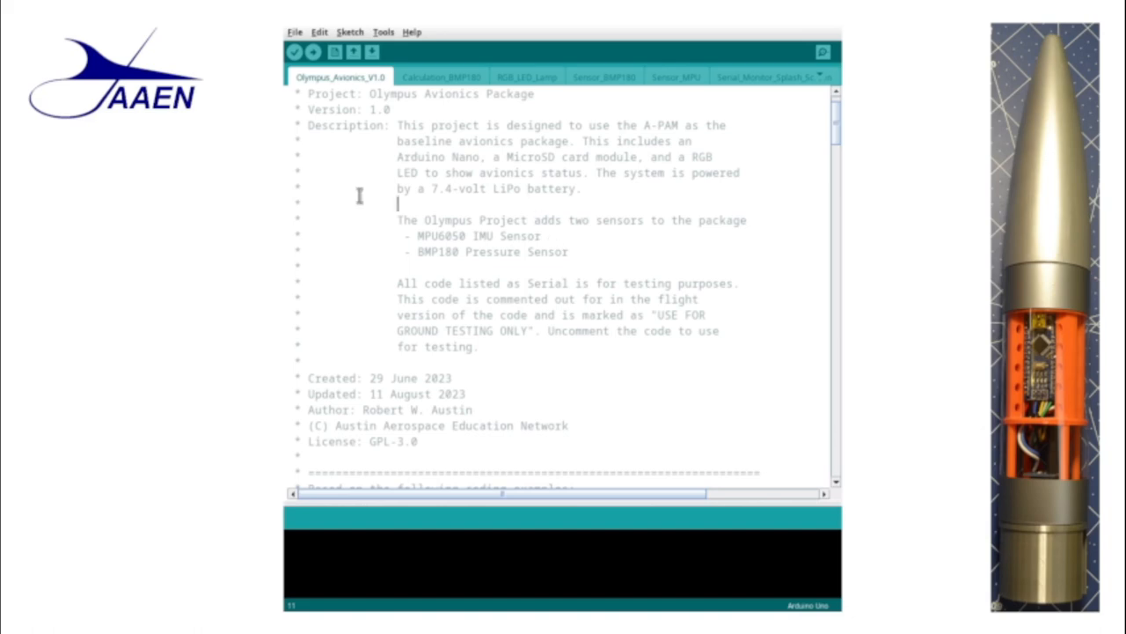
Step: Review the author credit and license line in the header comments
{"action": "scroll", "scroll_direction": "down", "scroll_amount": 3}
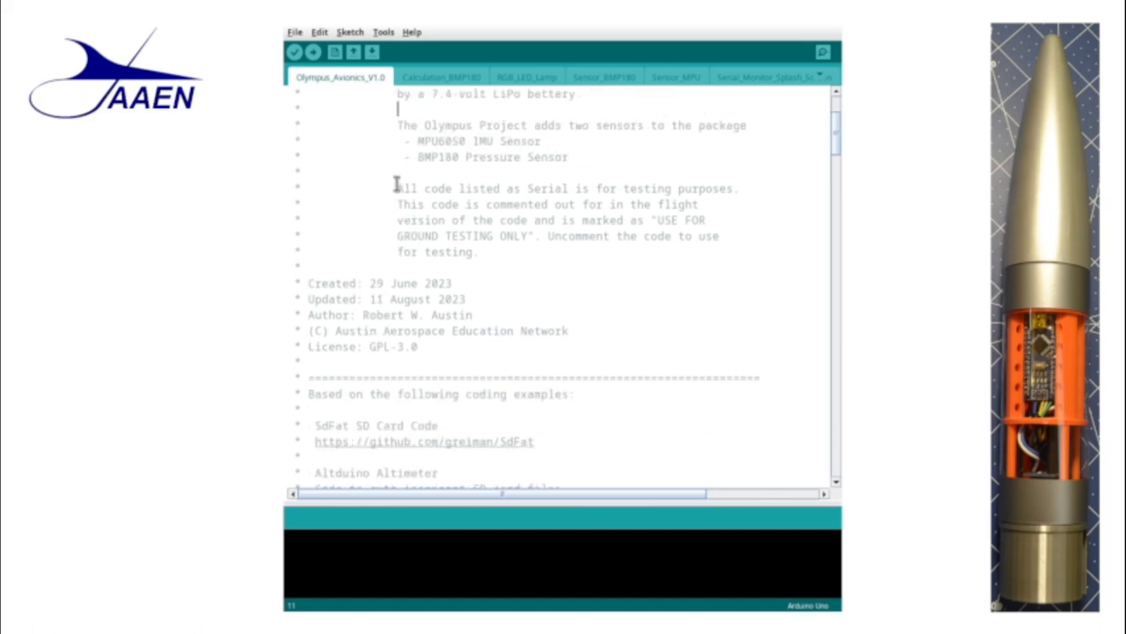
{"action": "mouse_move", "coordinate": [521, 187]}
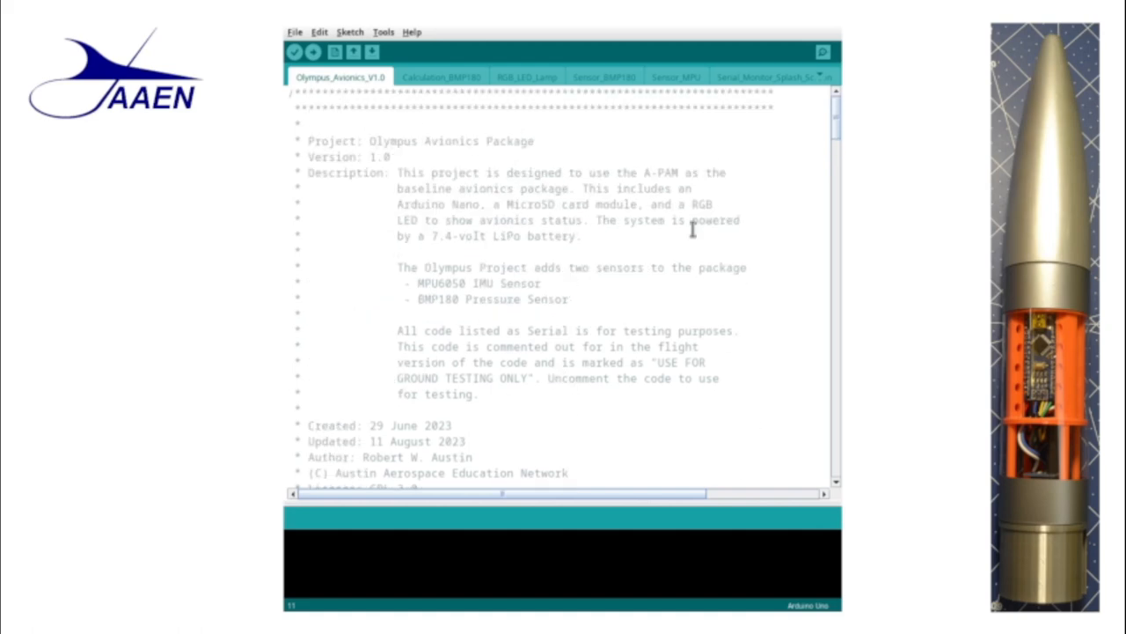
{"action": "scroll", "scroll_direction": "down", "scroll_amount": 3}
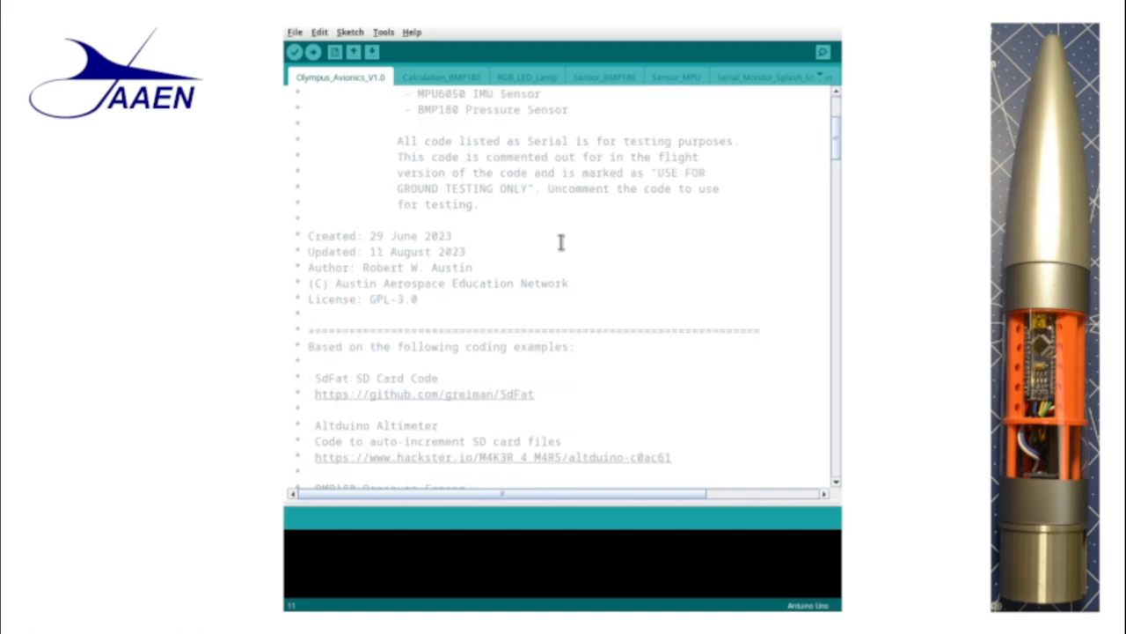
{"action": "scroll", "scroll_direction": "down", "scroll_amount": 3}
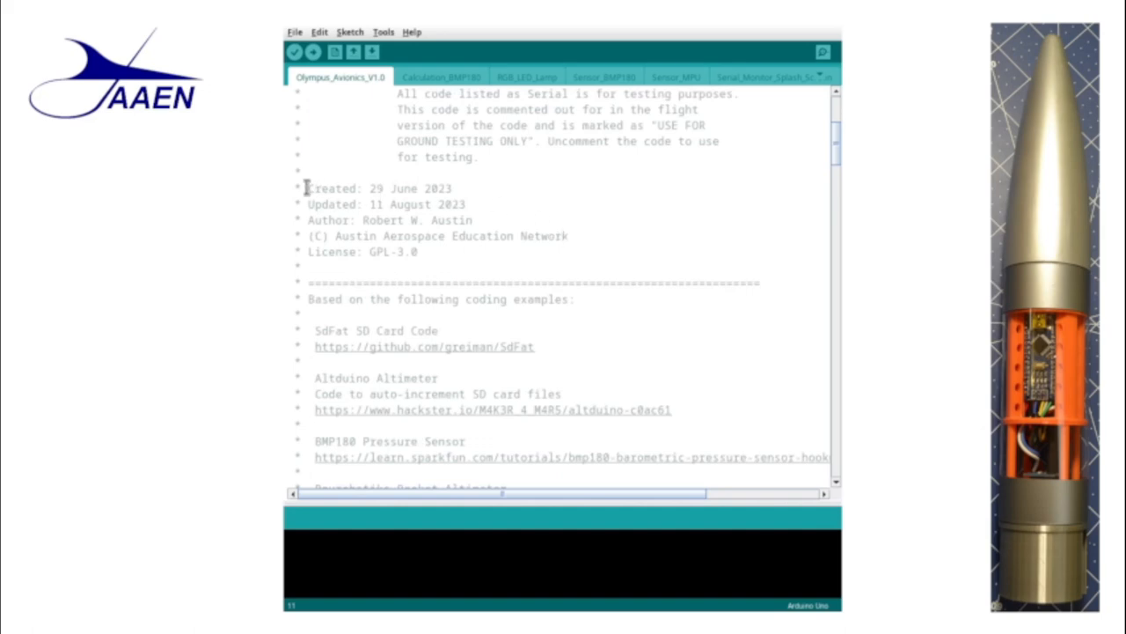
{"action": "triple_click", "coordinate": [379, 186]}
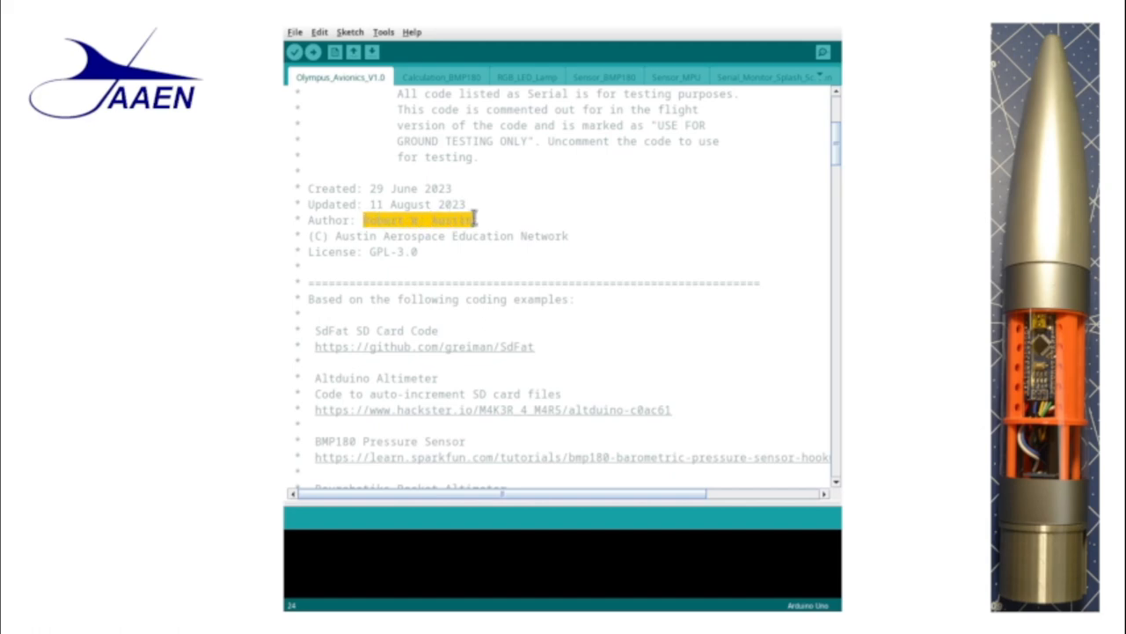
{"action": "left_click_drag", "start_coordinate": [475, 220], "coordinate": [579, 236]}
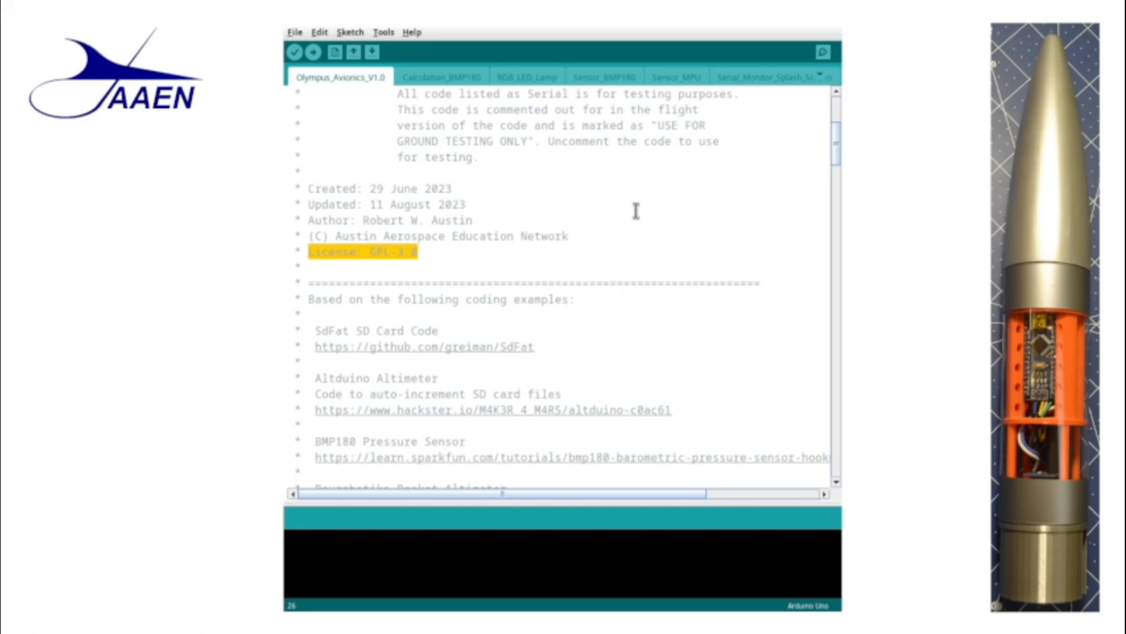
{"action": "scroll", "scroll_direction": "down", "scroll_amount": 3}
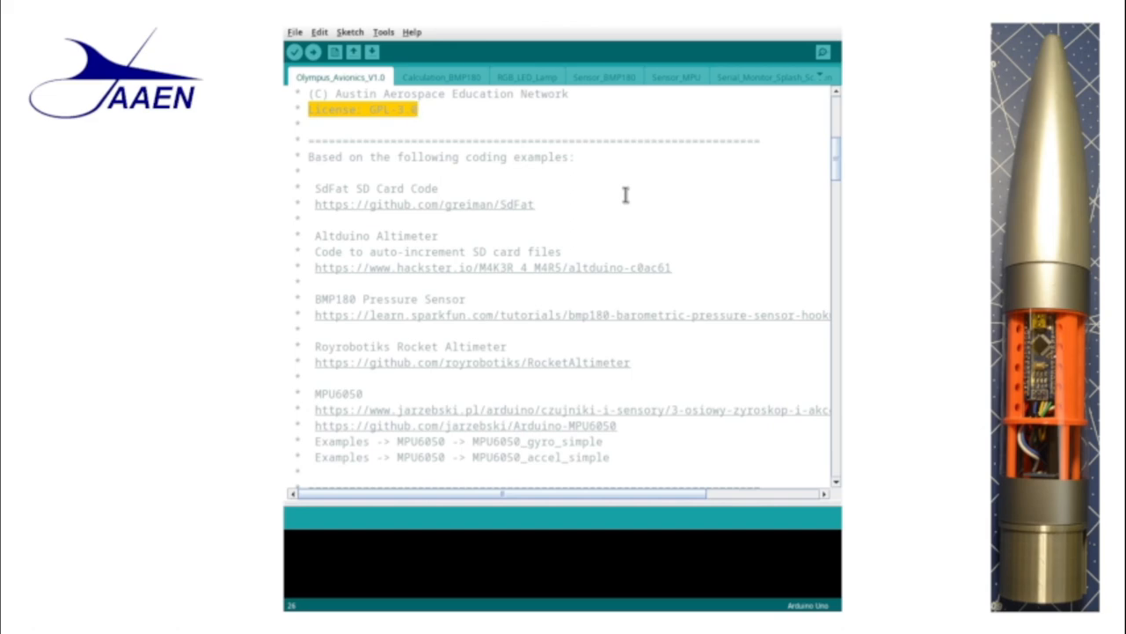
{"action": "scroll", "scroll_direction": "down", "scroll_amount": 3}
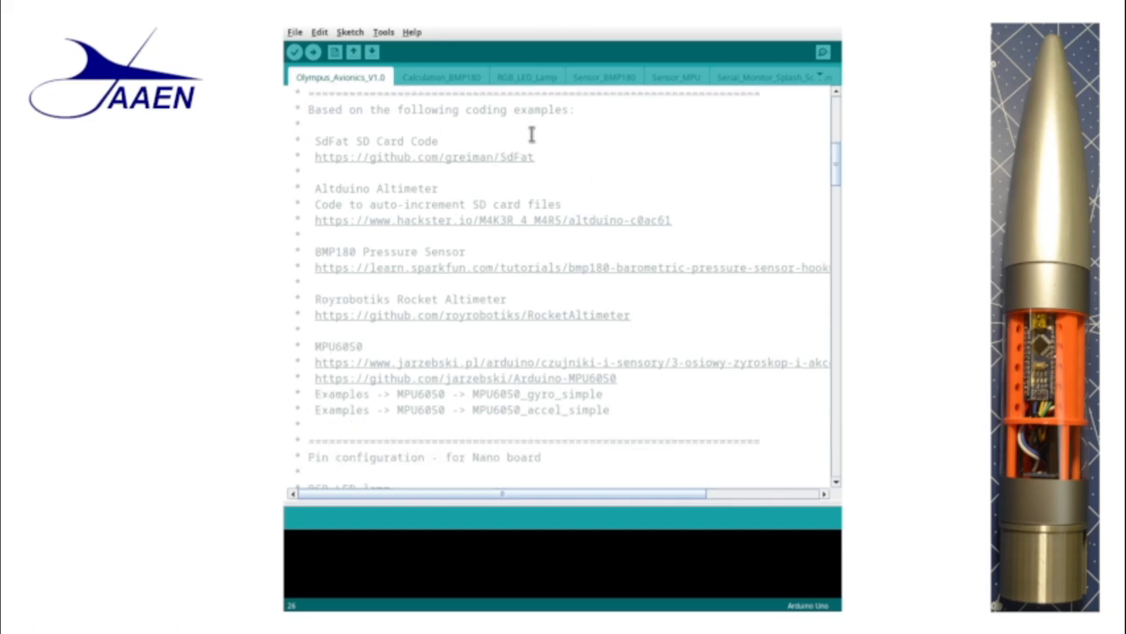
{"action": "mouse_move", "coordinate": [565, 152]}
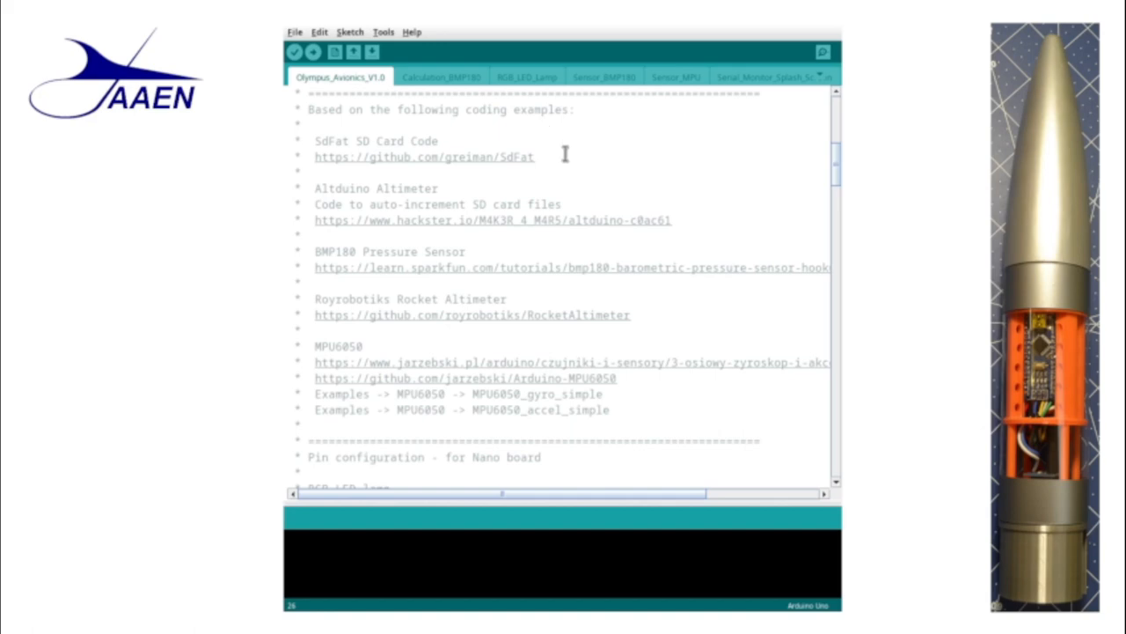
{"action": "mouse_move", "coordinate": [310, 138]}
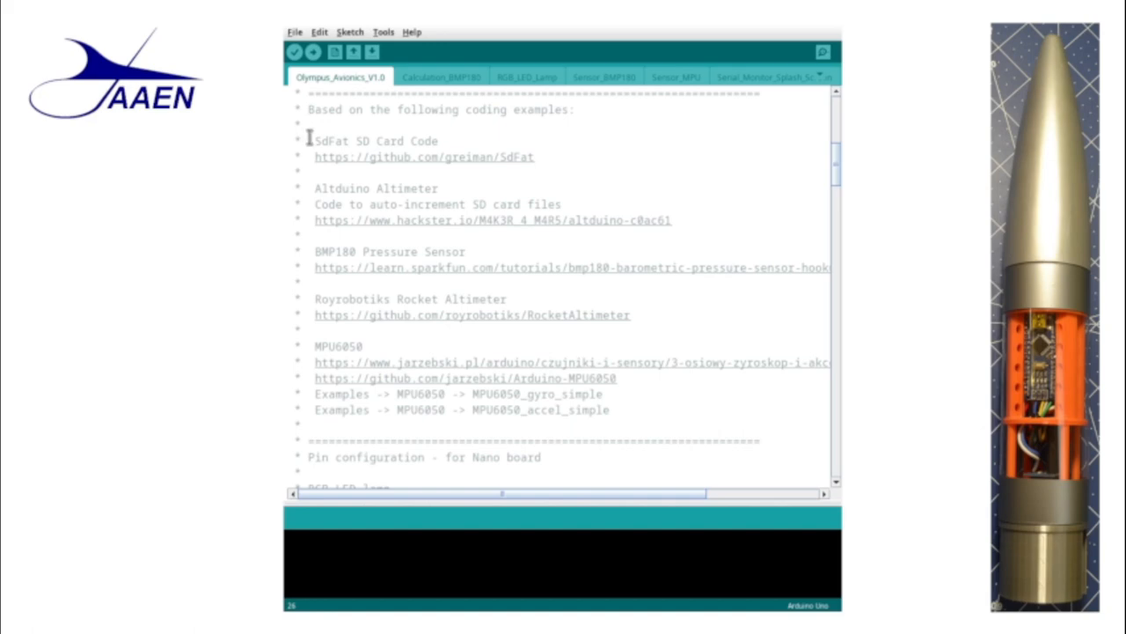
Step: Review the SdFat SD Card Code and Altduino Altimeter source credits
{"action": "left_click_drag", "start_coordinate": [313, 141], "coordinate": [439, 141]}
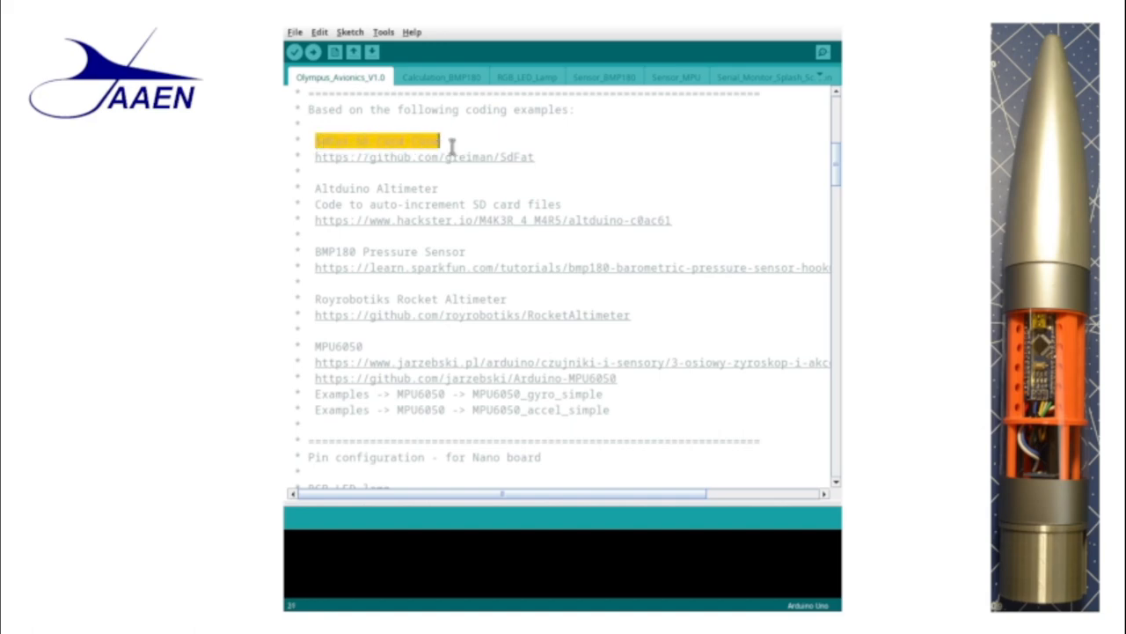
{"action": "mouse_move", "coordinate": [326, 181]}
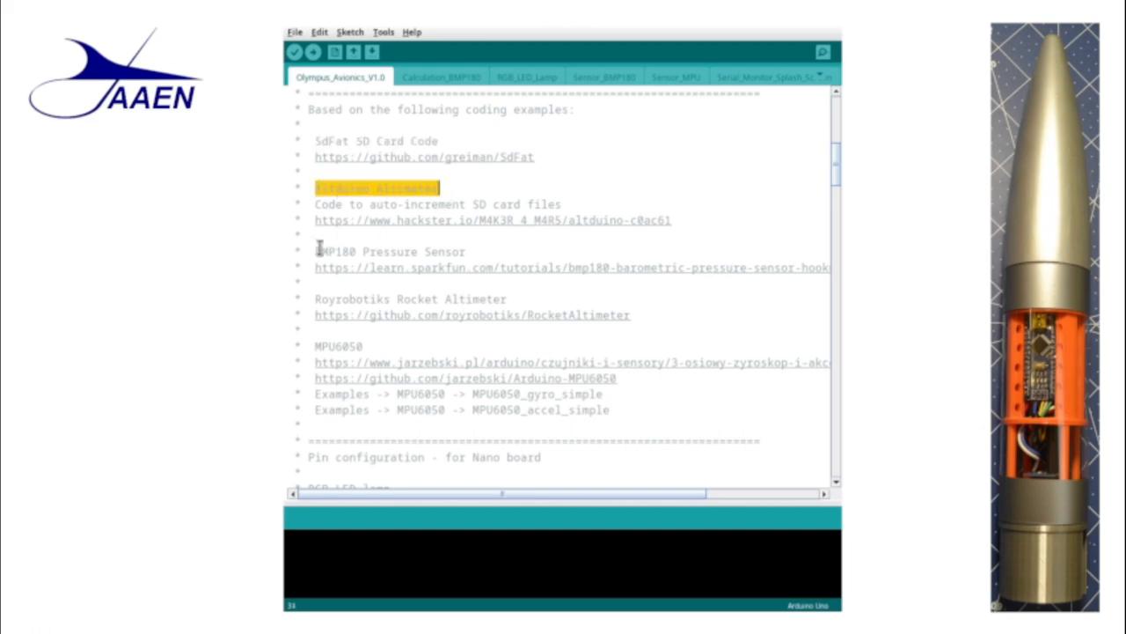
{"action": "double_click", "coordinate": [391, 250]}
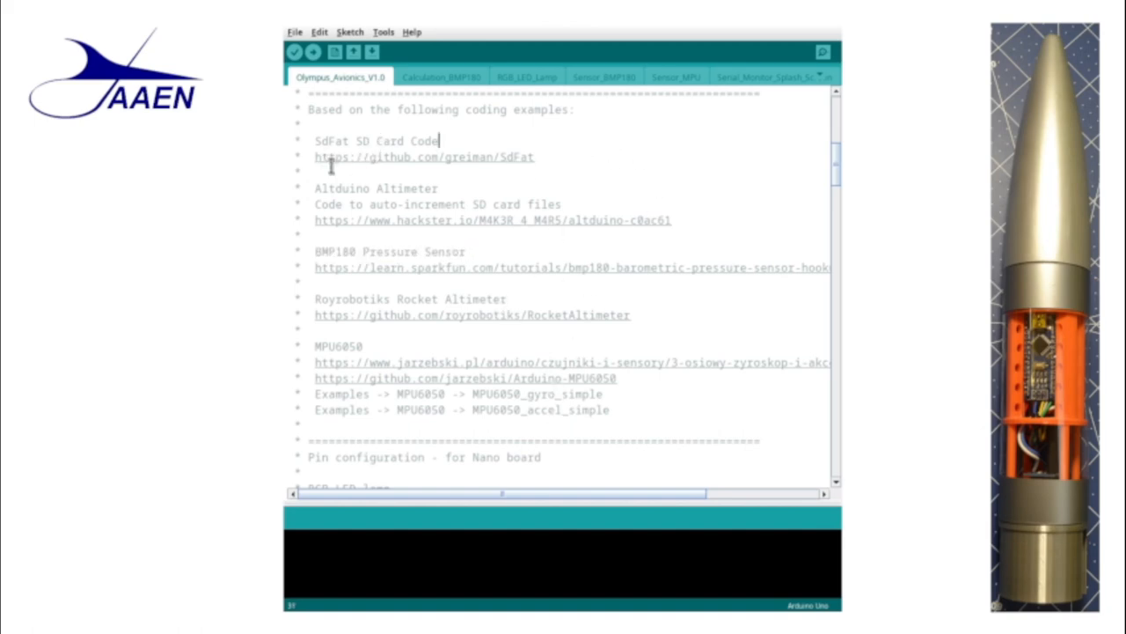
{"action": "mouse_move", "coordinate": [405, 165]}
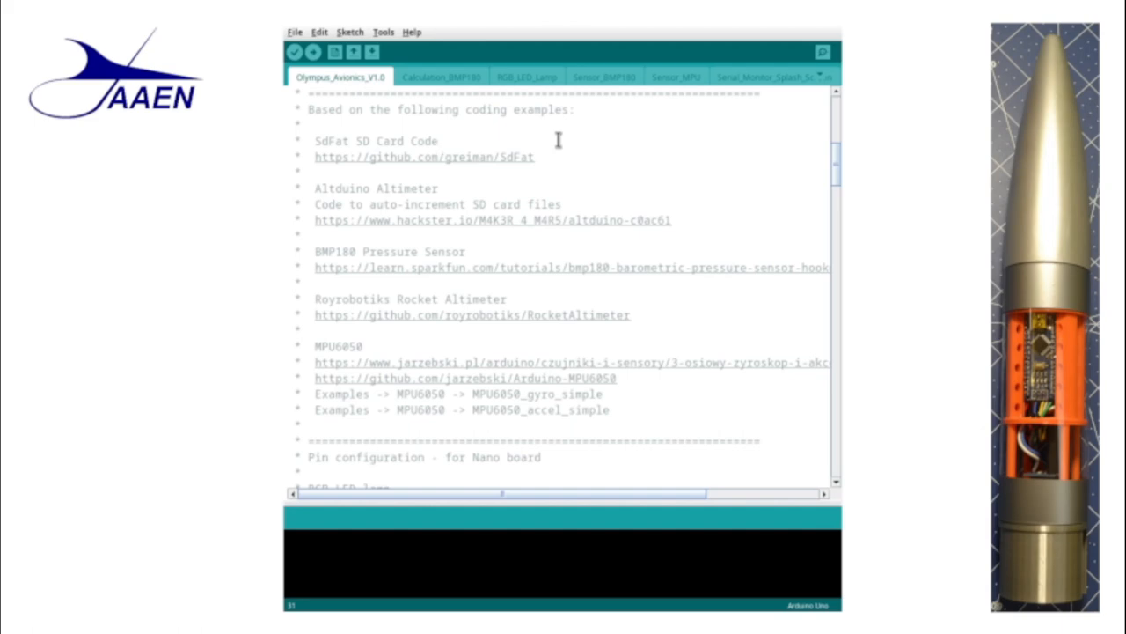
{"action": "mouse_move", "coordinate": [523, 225]}
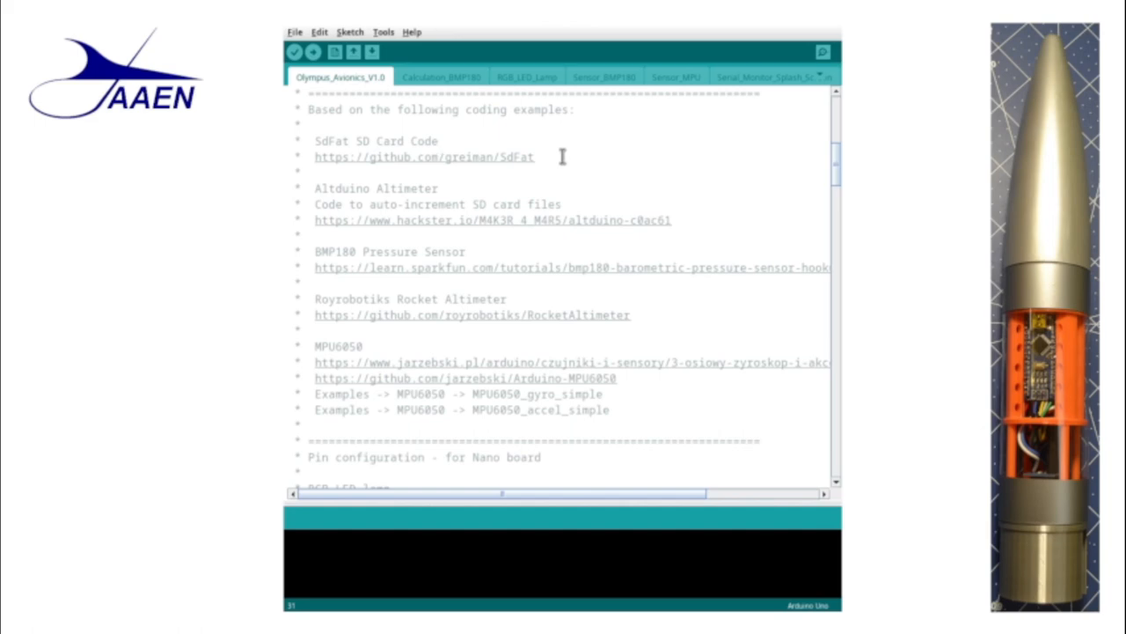
{"action": "left_click", "coordinate": [440, 141]}
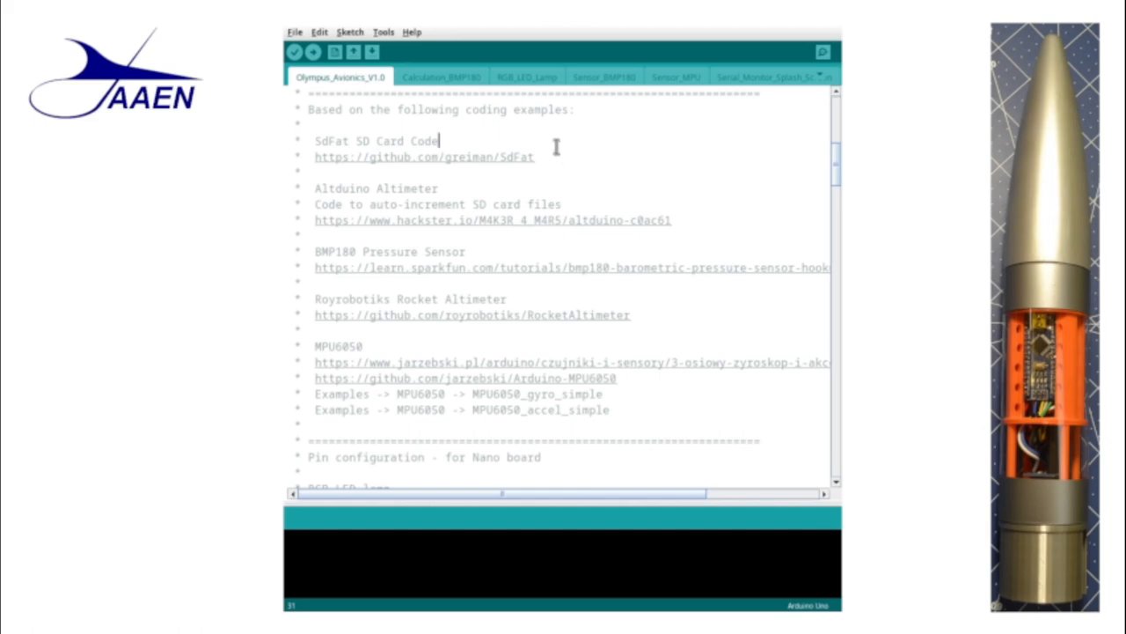
{"action": "mouse_move", "coordinate": [559, 165]}
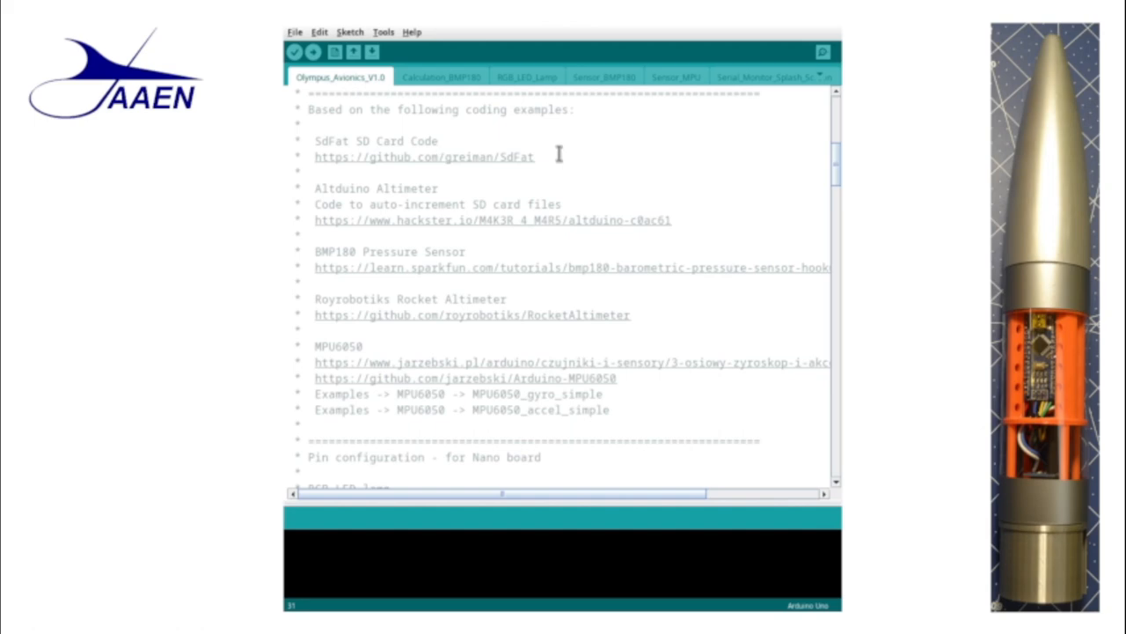
{"action": "scroll", "scroll_direction": "down", "scroll_amount": 3}
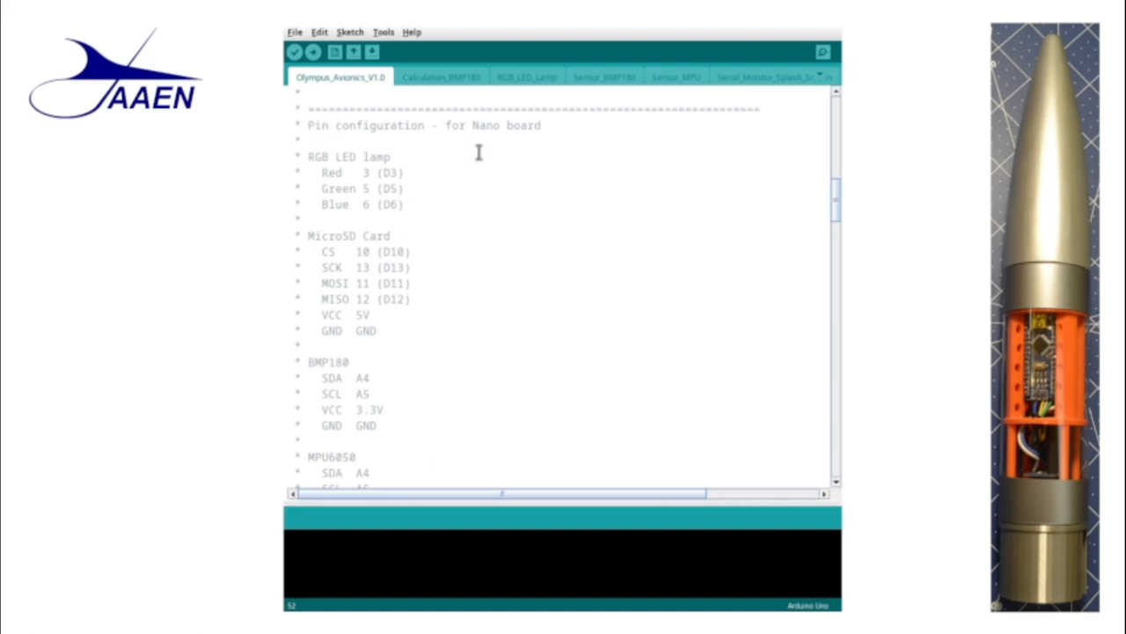
{"action": "mouse_move", "coordinate": [482, 157]}
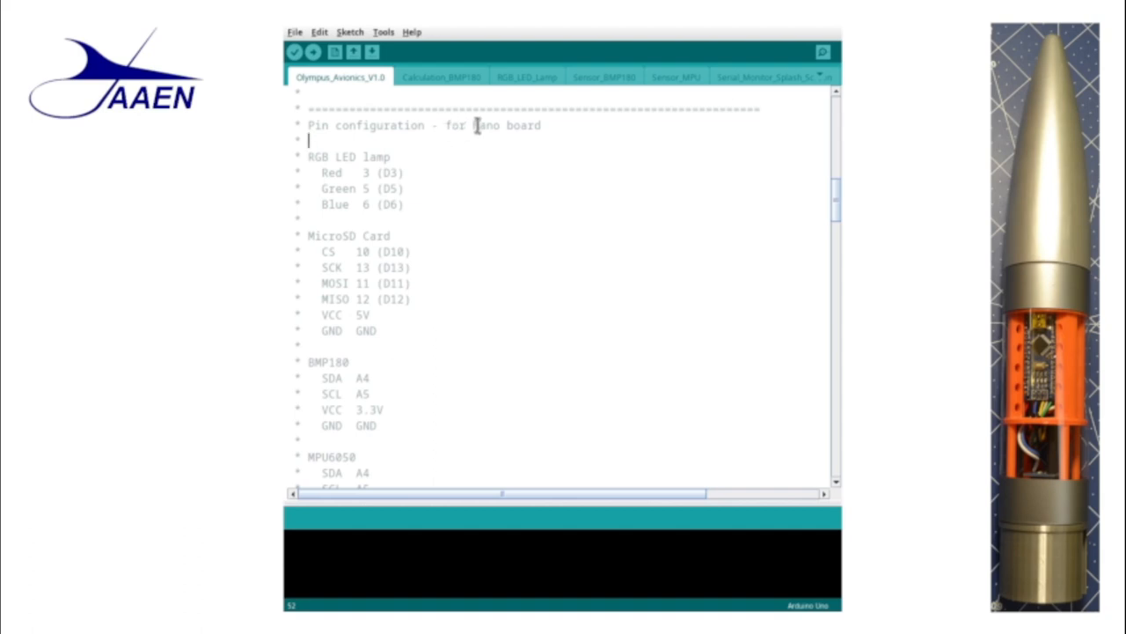
Step: Read the Nano board pin notes for RGB LED, MicroSD, BMP180 and MPU6050 down to the LIBRARIES banner
{"action": "double_click", "coordinate": [486, 125]}
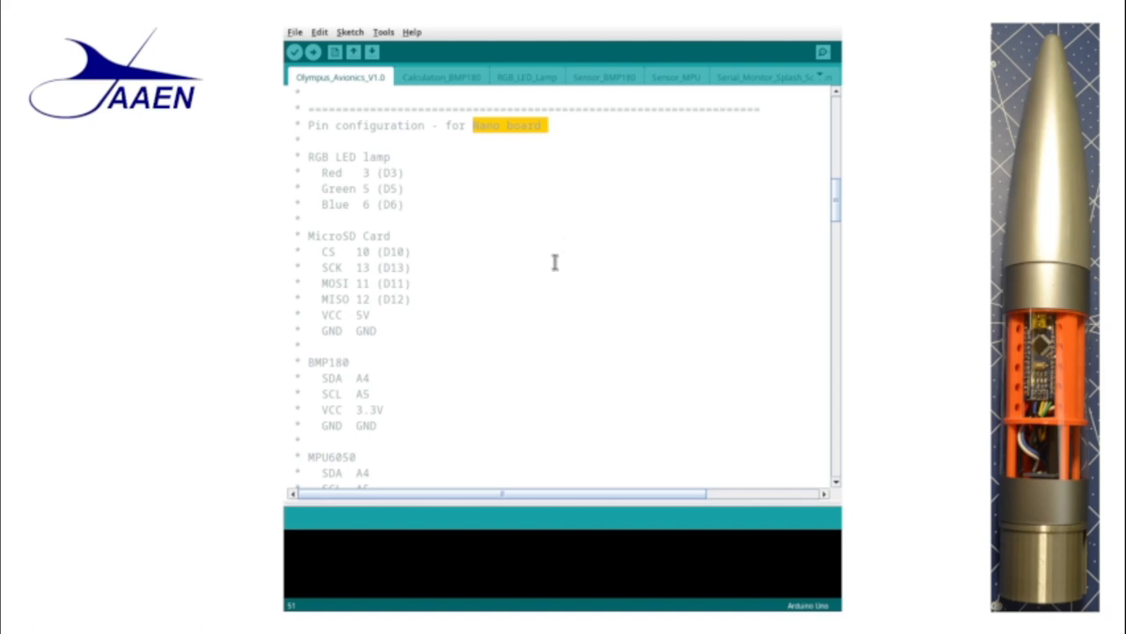
{"action": "mouse_move", "coordinate": [493, 190]}
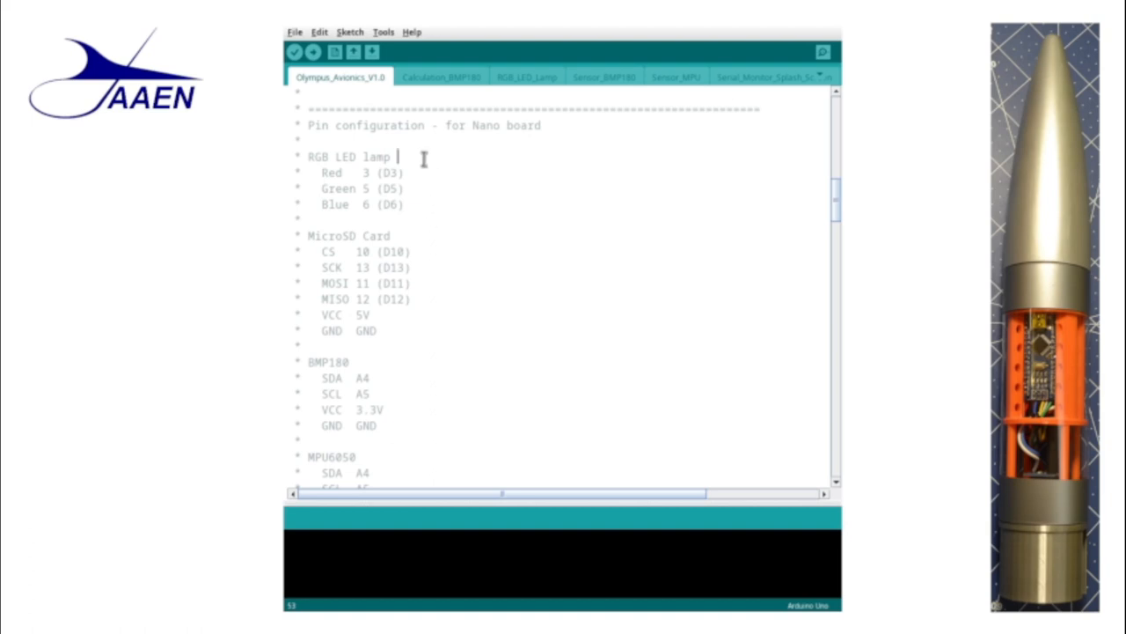
{"action": "scroll", "scroll_direction": "down", "scroll_amount": 3}
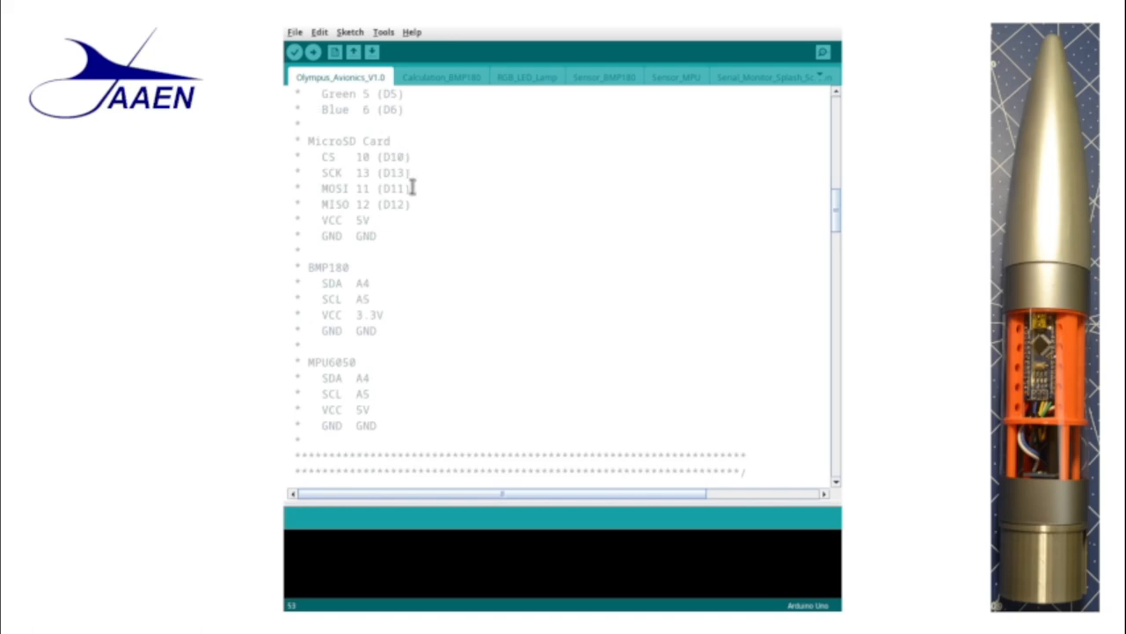
{"action": "scroll", "scroll_direction": "down", "scroll_amount": 3}
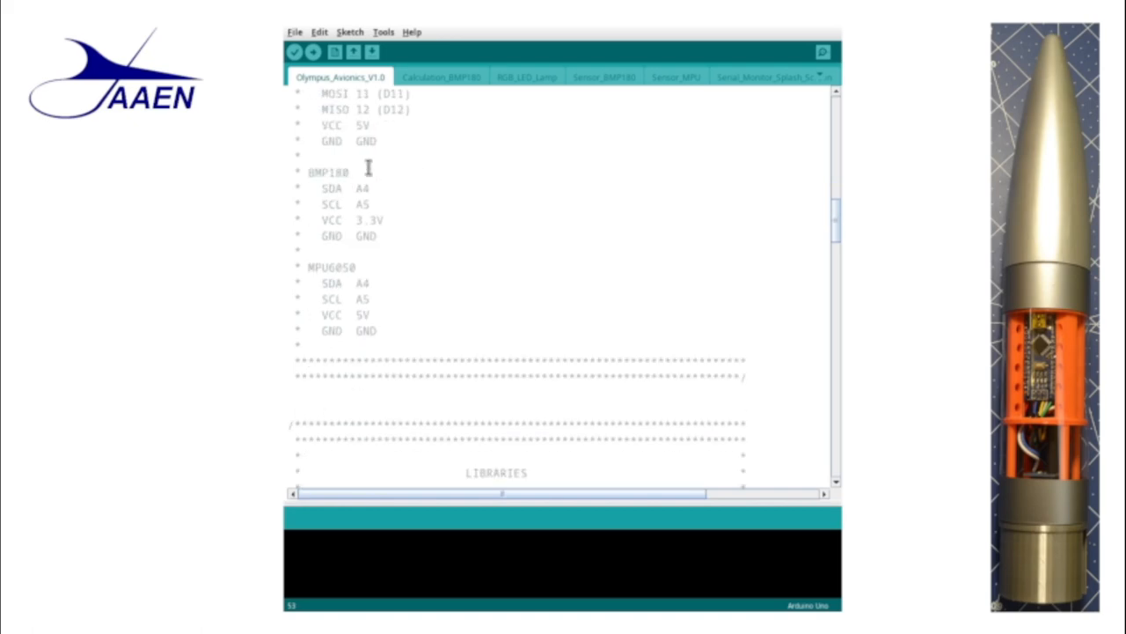
{"action": "scroll", "scroll_direction": "down", "scroll_amount": 3}
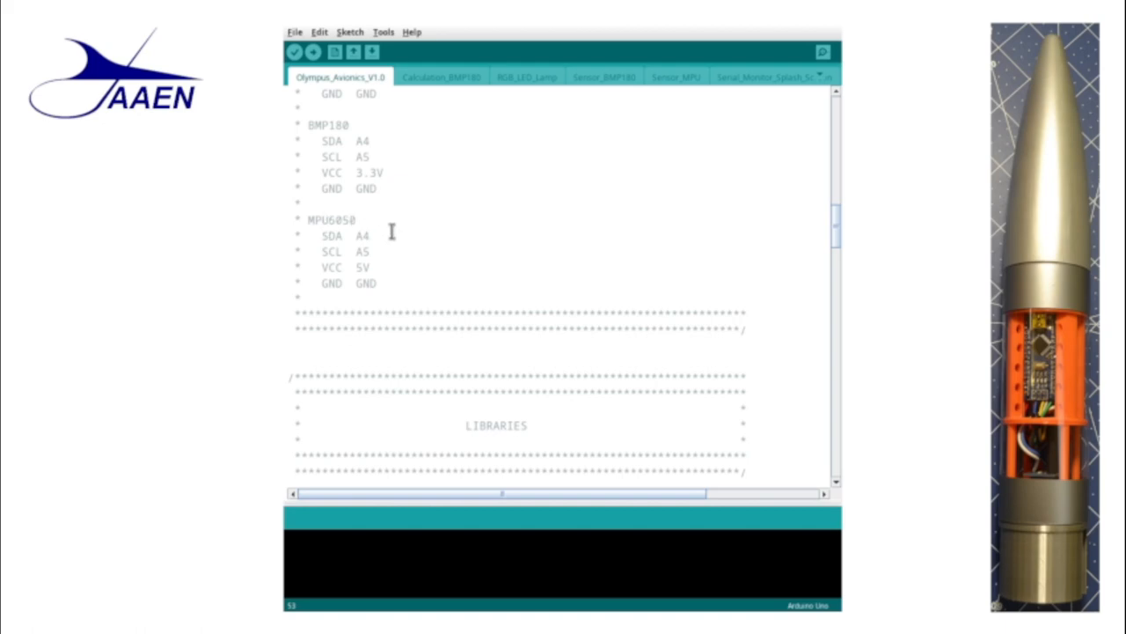
Step: Read the #include lines for Wire, SPI, SdFat, SFE_BMP180 and MPU6050 up to the DECLARATIONS banner
{"action": "scroll", "scroll_direction": "down", "scroll_amount": 3}
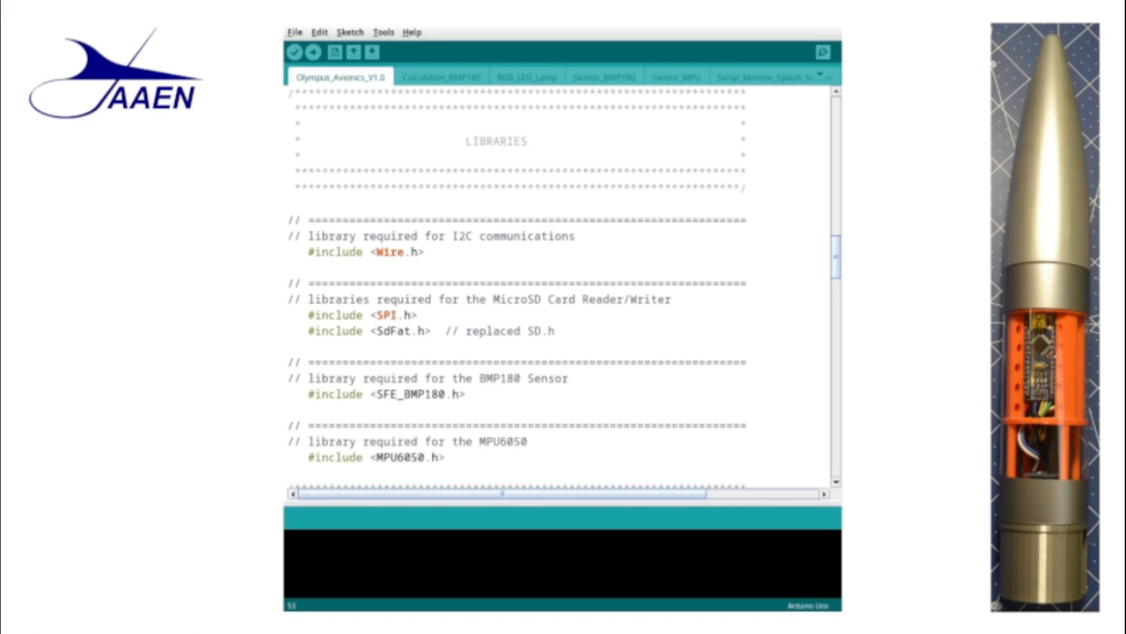
{"action": "mouse_move", "coordinate": [763, 236]}
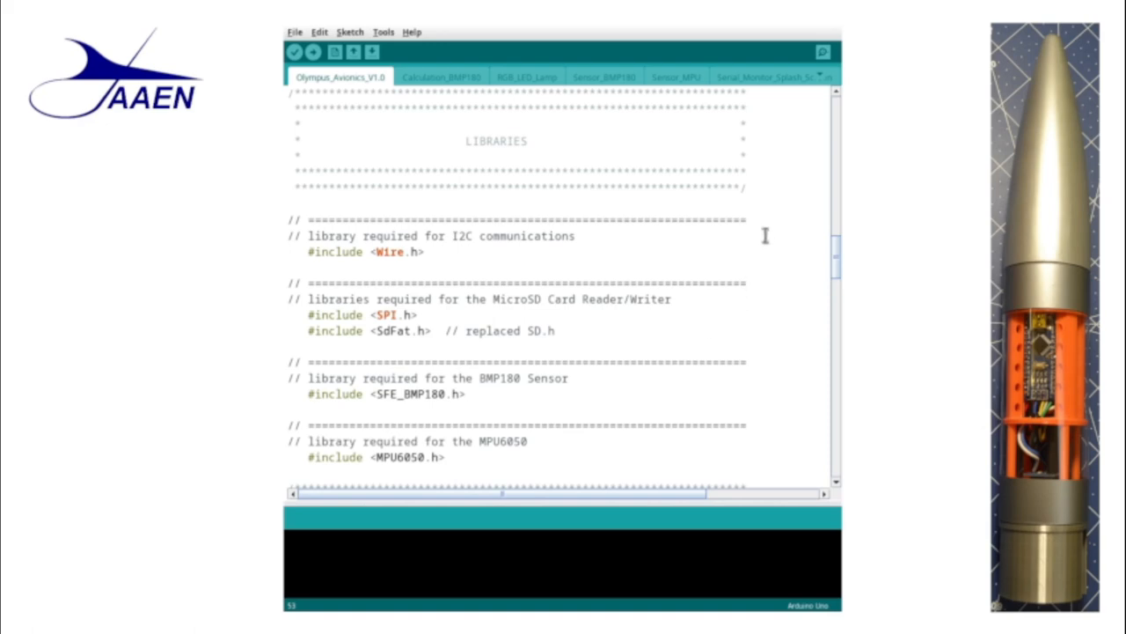
{"action": "scroll", "scroll_direction": "down", "scroll_amount": 3}
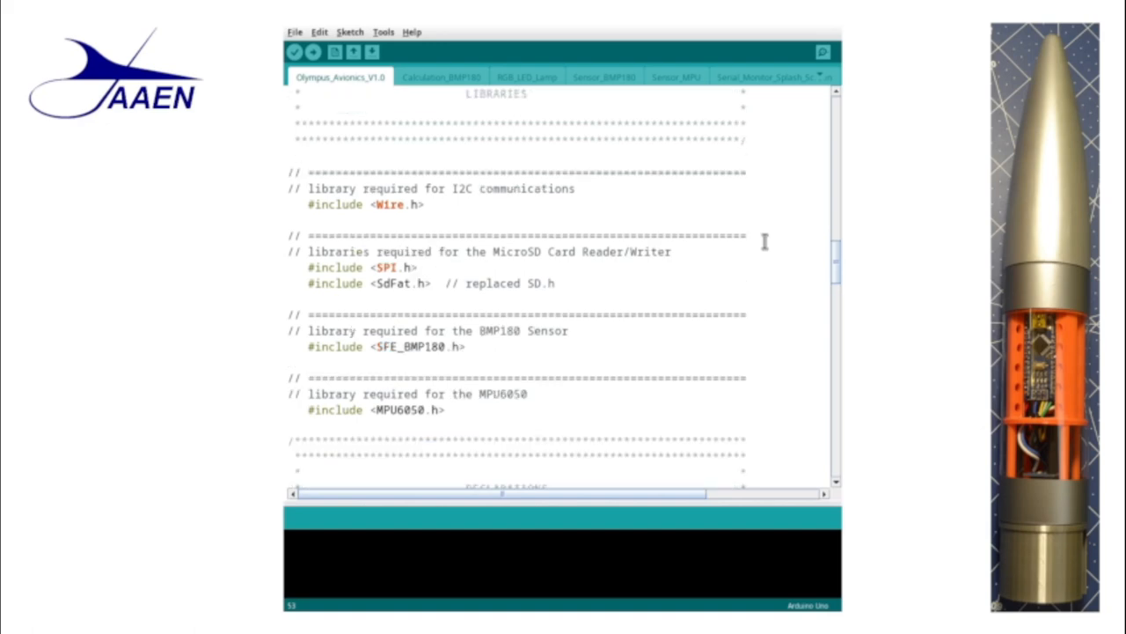
{"action": "scroll", "scroll_direction": "up", "scroll_amount": 3}
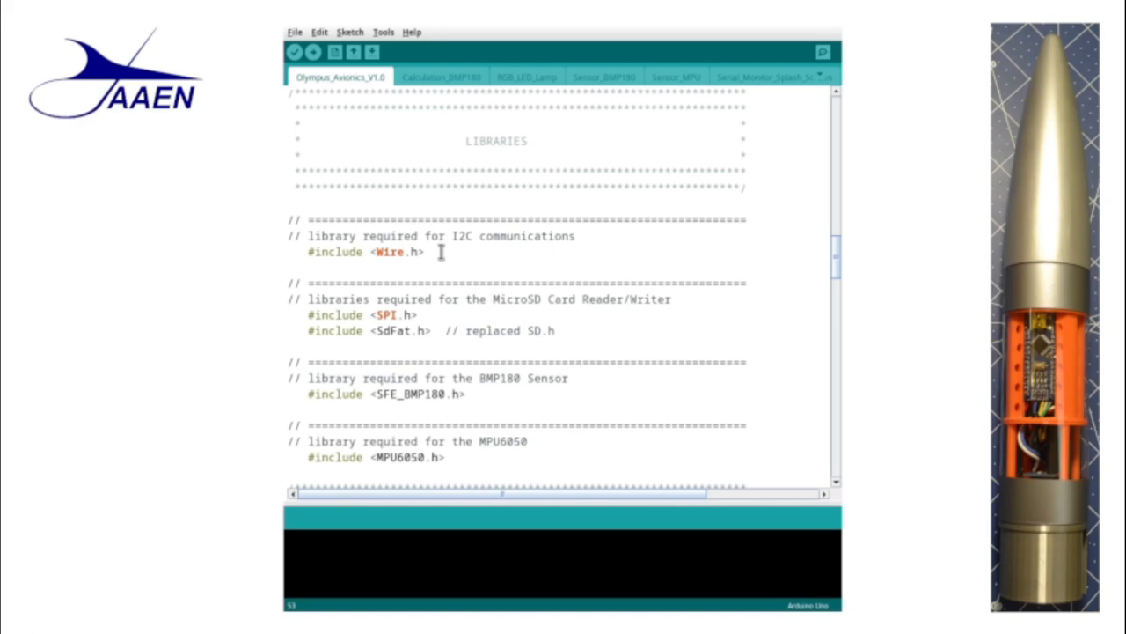
{"action": "mouse_move", "coordinate": [553, 236]}
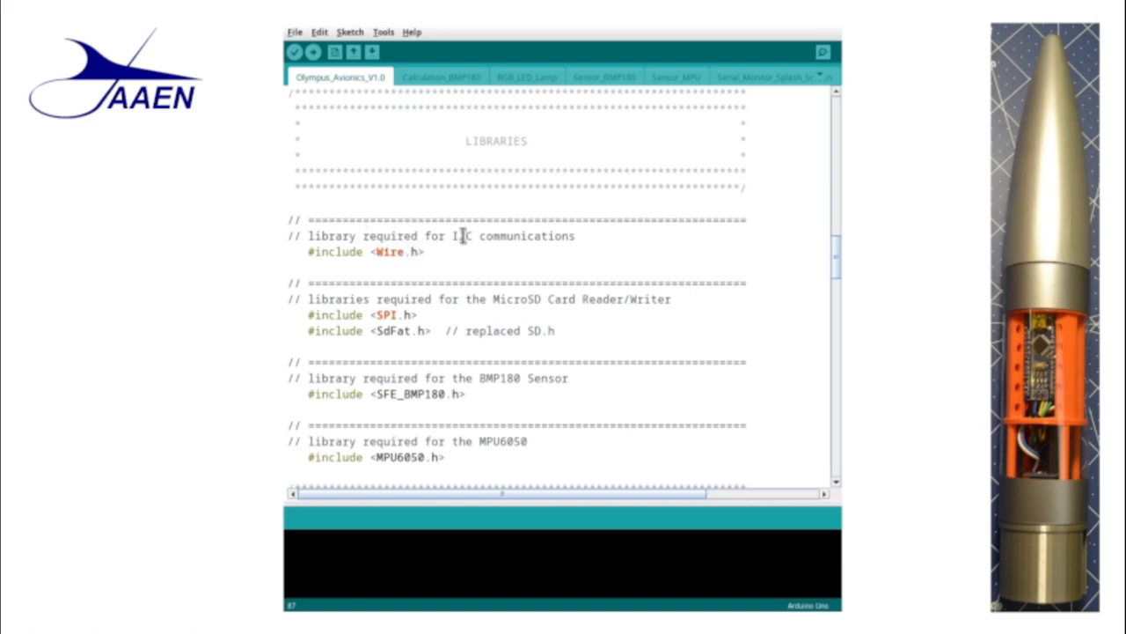
{"action": "scroll", "scroll_direction": "down", "scroll_amount": 3}
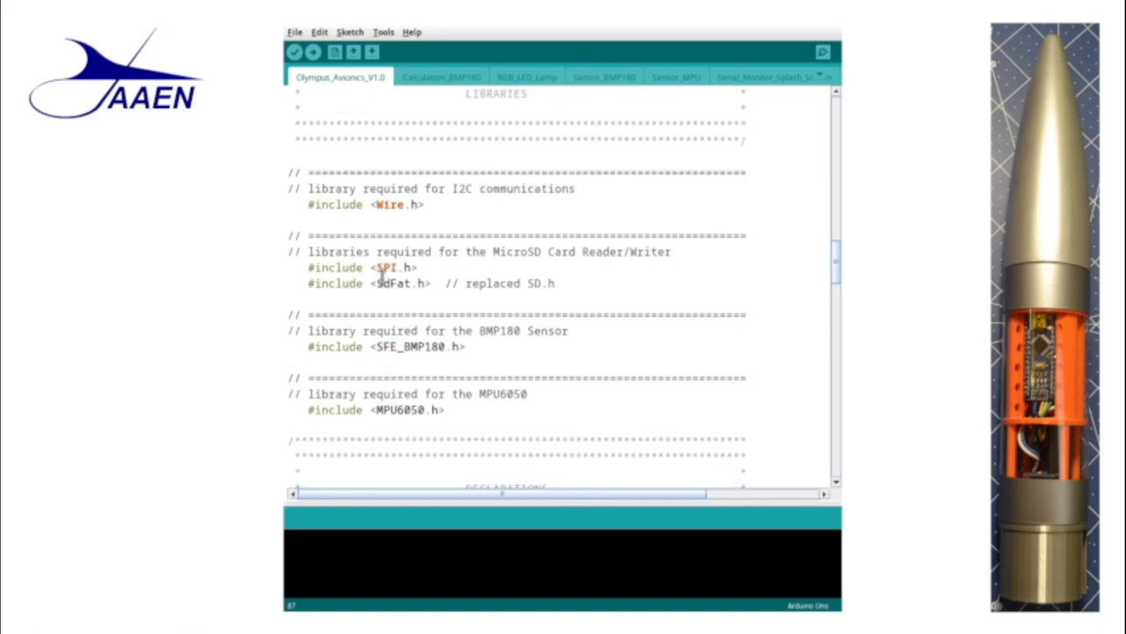
{"action": "mouse_move", "coordinate": [677, 264]}
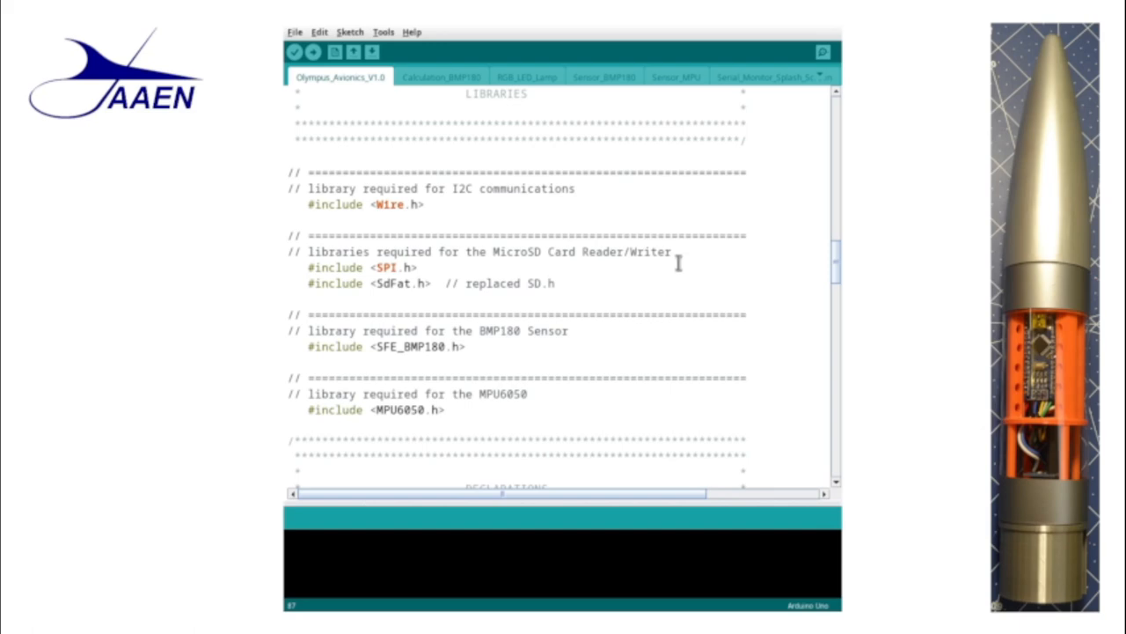
{"action": "mouse_move", "coordinate": [605, 278]}
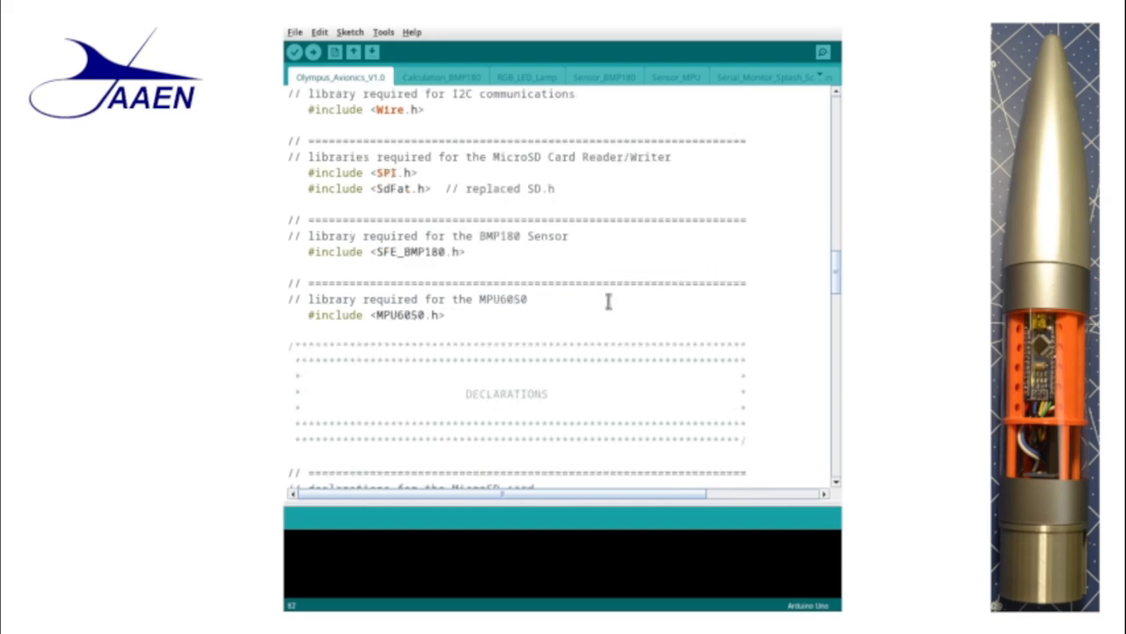
Step: Read the global variables for the MicroSD card, timestamp, RGB LED pins, BMP180 and the MPU6050 object
{"action": "scroll", "scroll_direction": "down", "scroll_amount": 3}
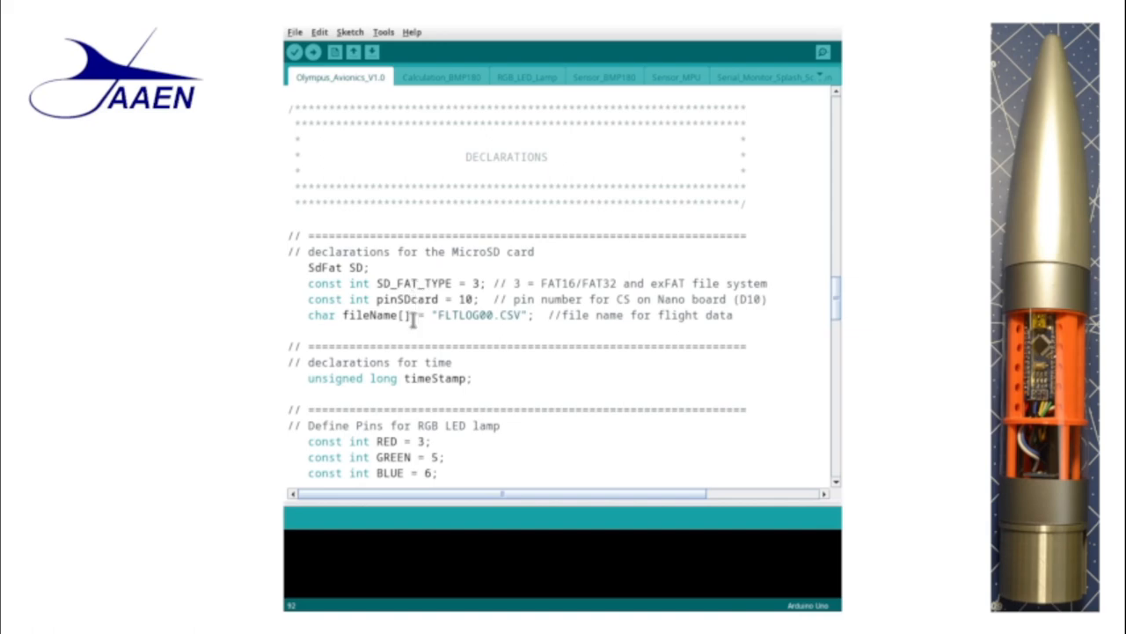
{"action": "mouse_move", "coordinate": [535, 382]}
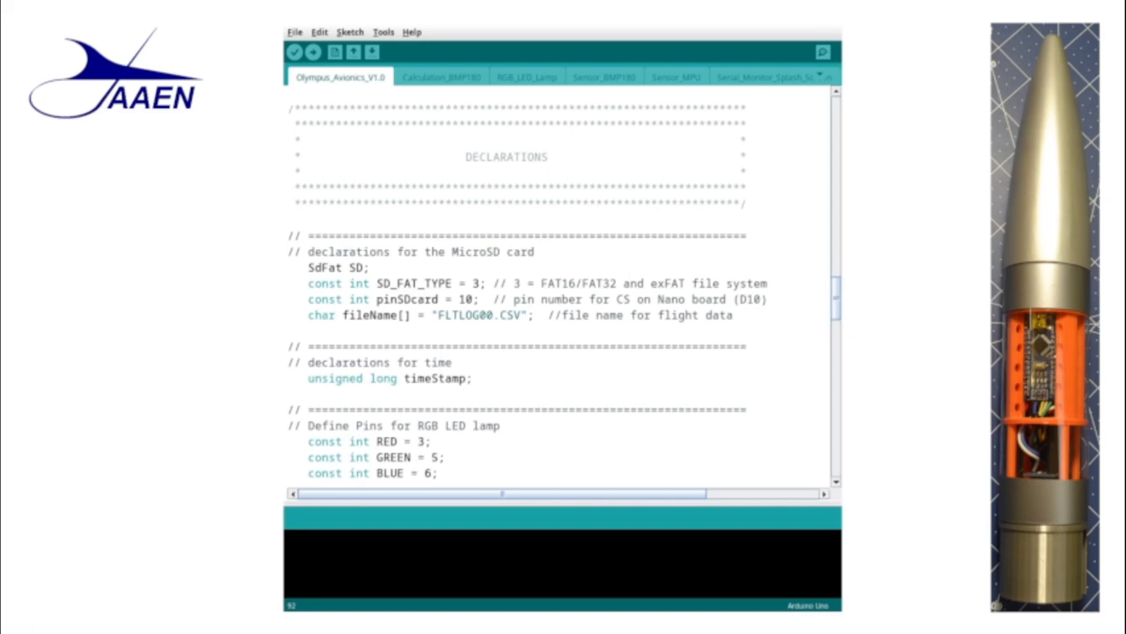
{"action": "scroll", "scroll_direction": "down", "scroll_amount": 3}
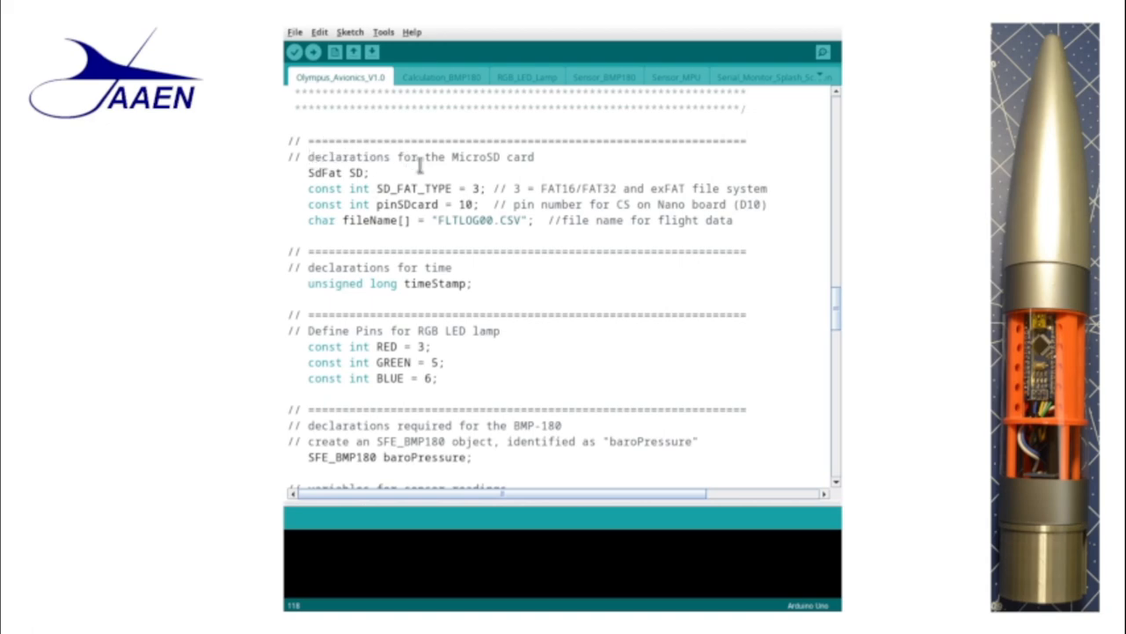
{"action": "scroll", "scroll_direction": "down", "scroll_amount": 3}
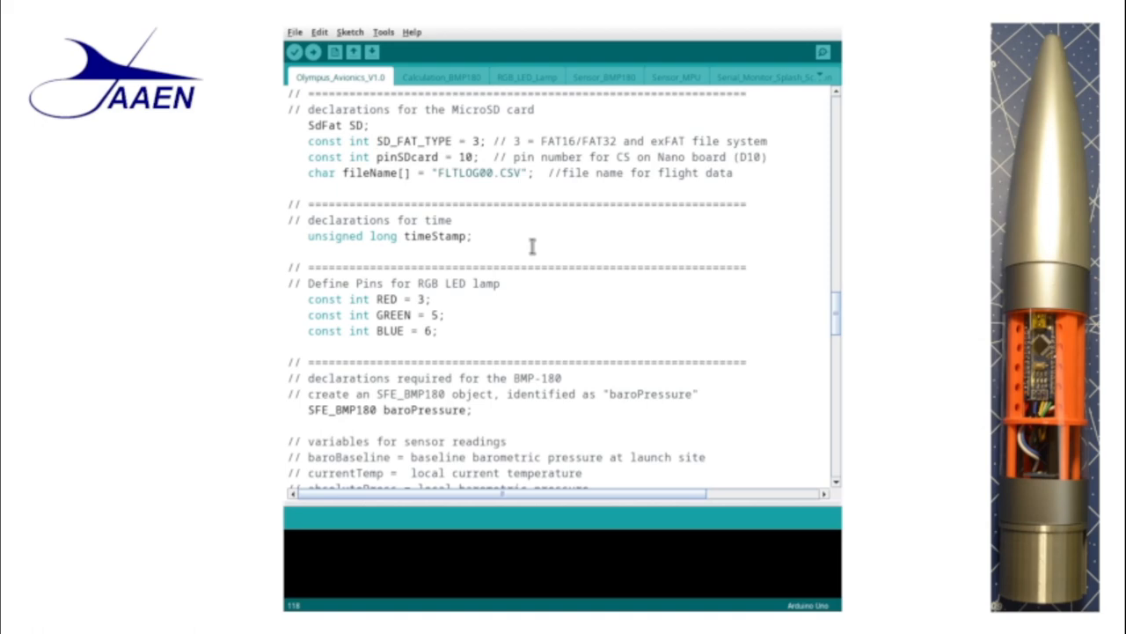
{"action": "scroll", "scroll_direction": "down", "scroll_amount": 3}
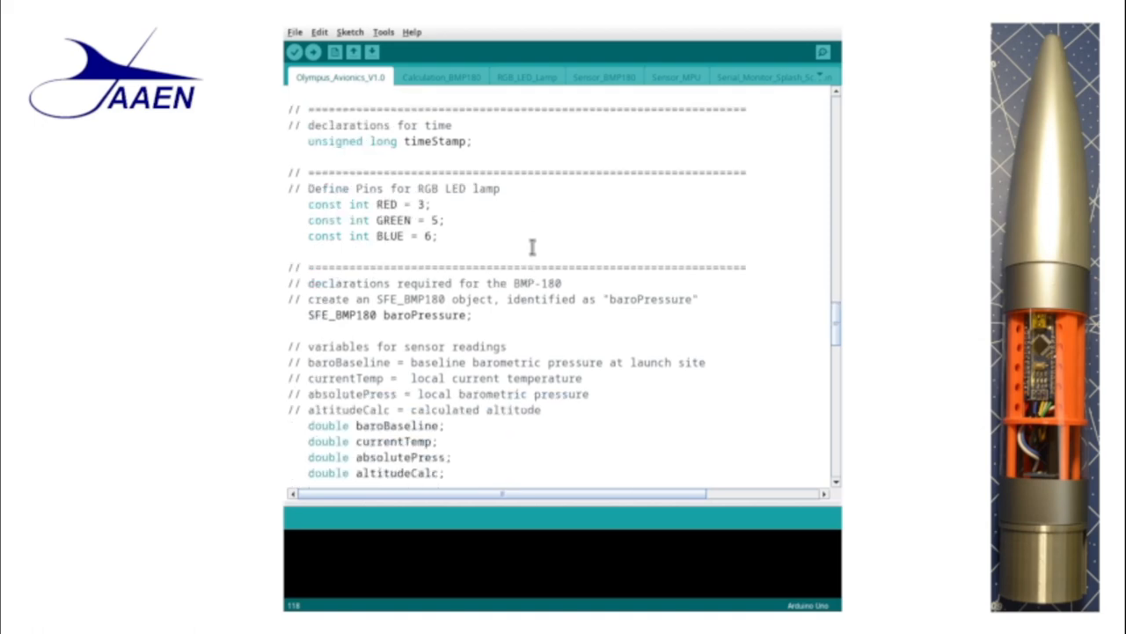
{"action": "mouse_move", "coordinate": [525, 193]}
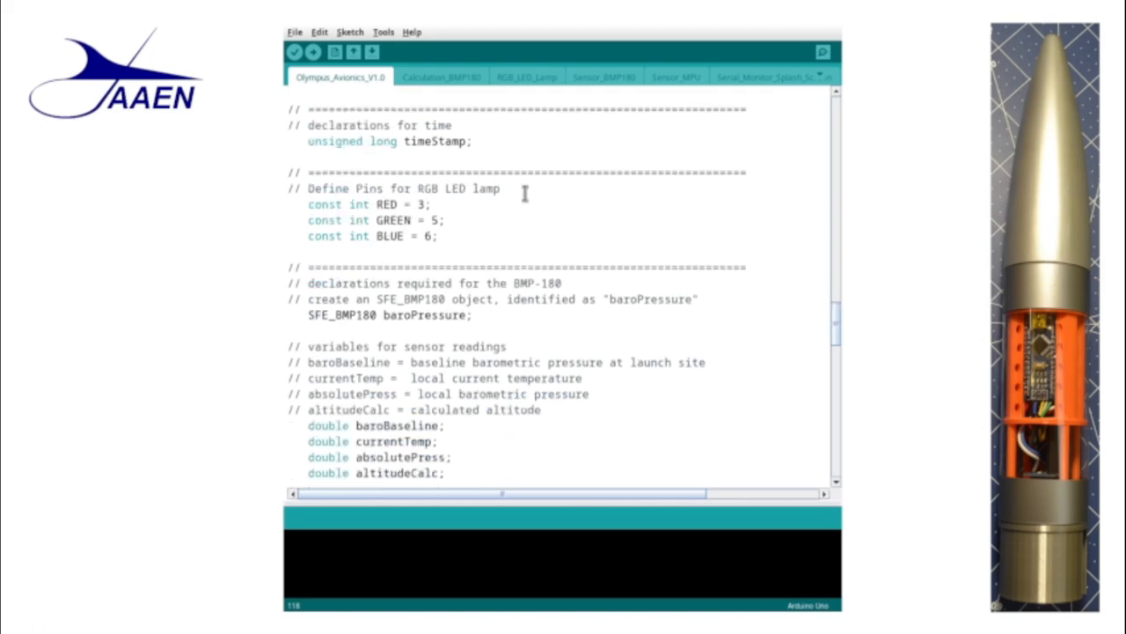
{"action": "scroll", "scroll_direction": "down", "scroll_amount": 3}
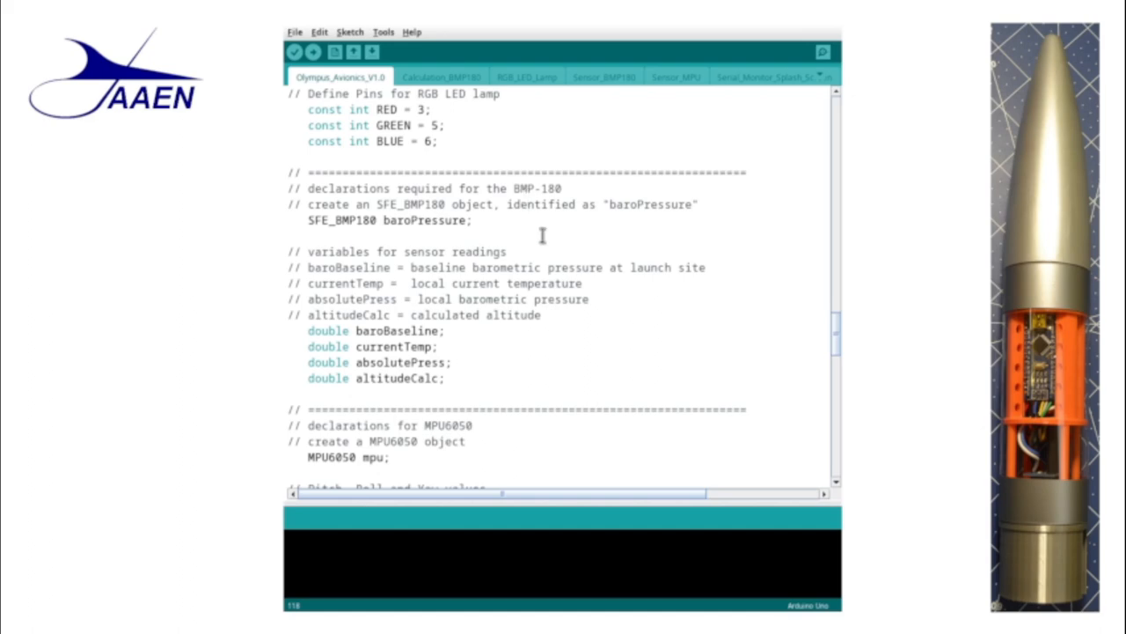
{"action": "scroll", "scroll_direction": "down", "scroll_amount": 3}
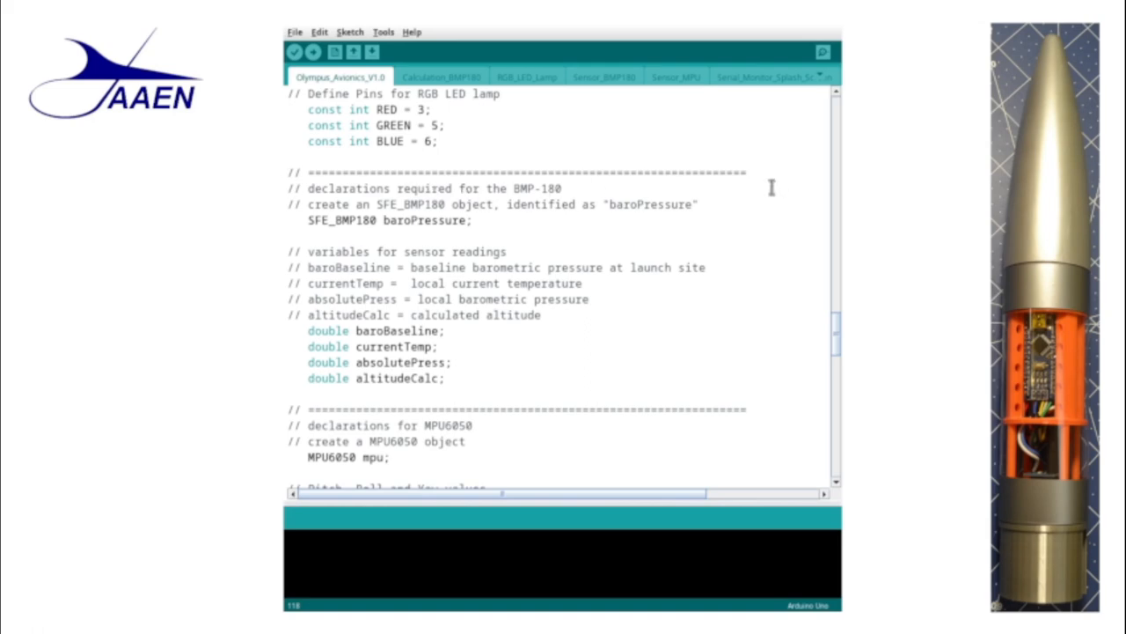
{"action": "mouse_move", "coordinate": [609, 335]}
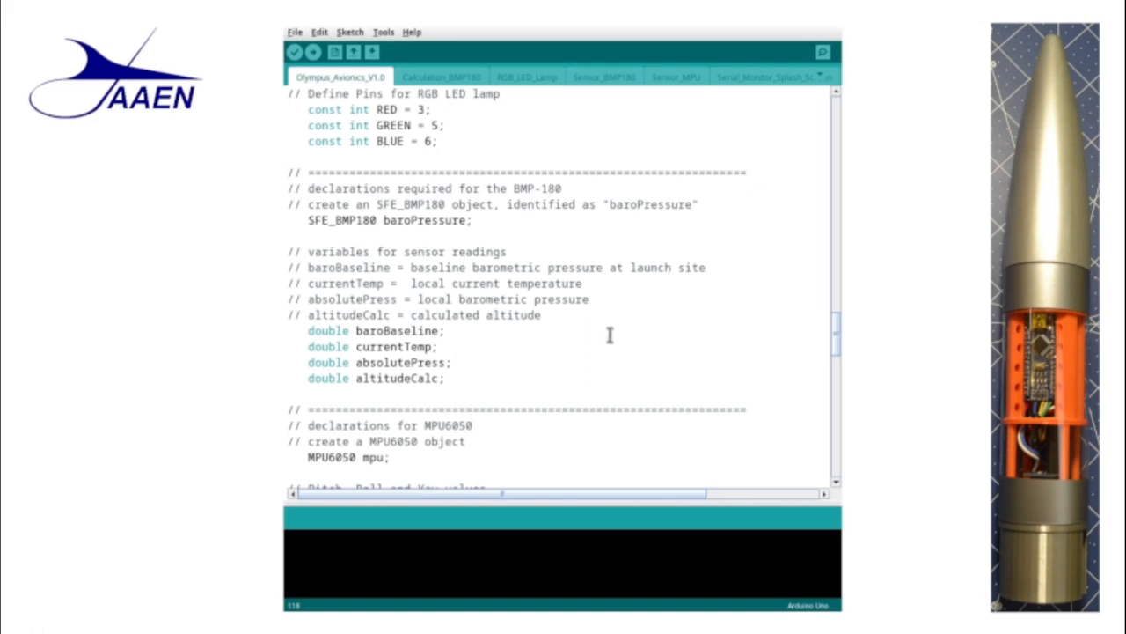
{"action": "scroll", "scroll_direction": "down", "scroll_amount": 3}
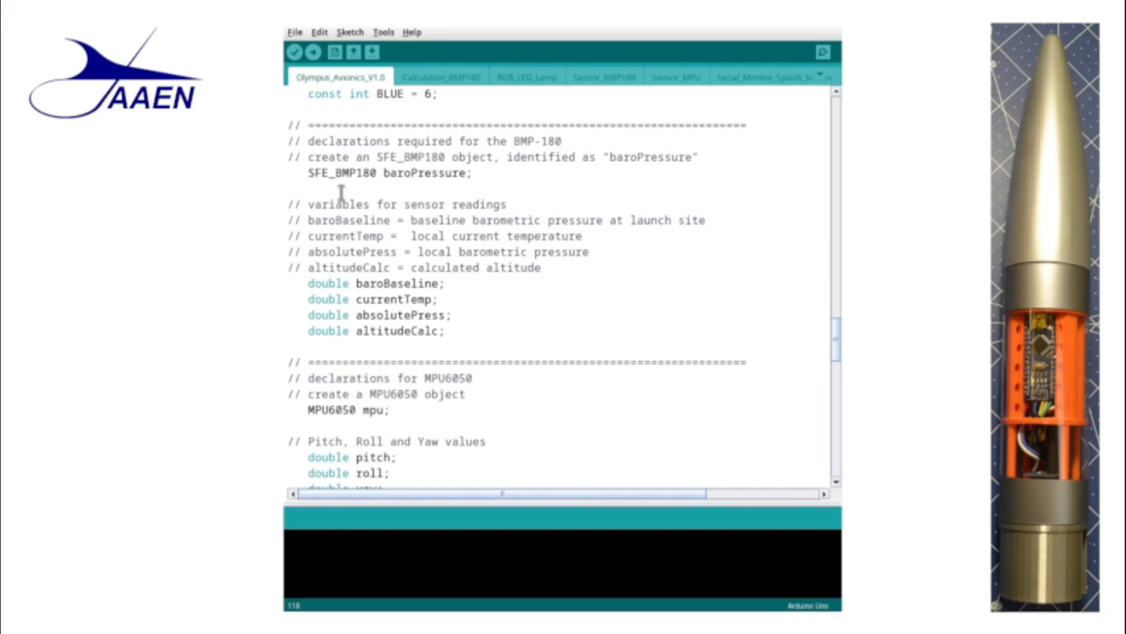